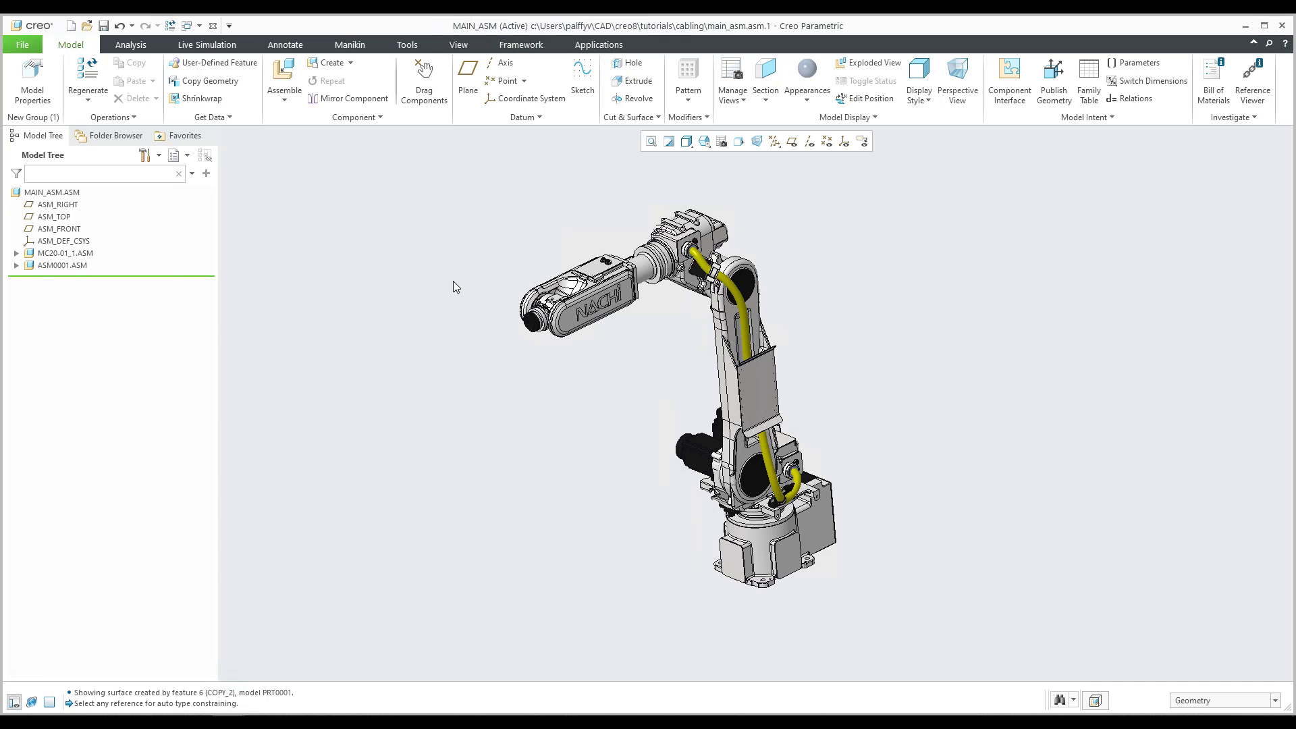
pyautogui.moveTo(575, 412)
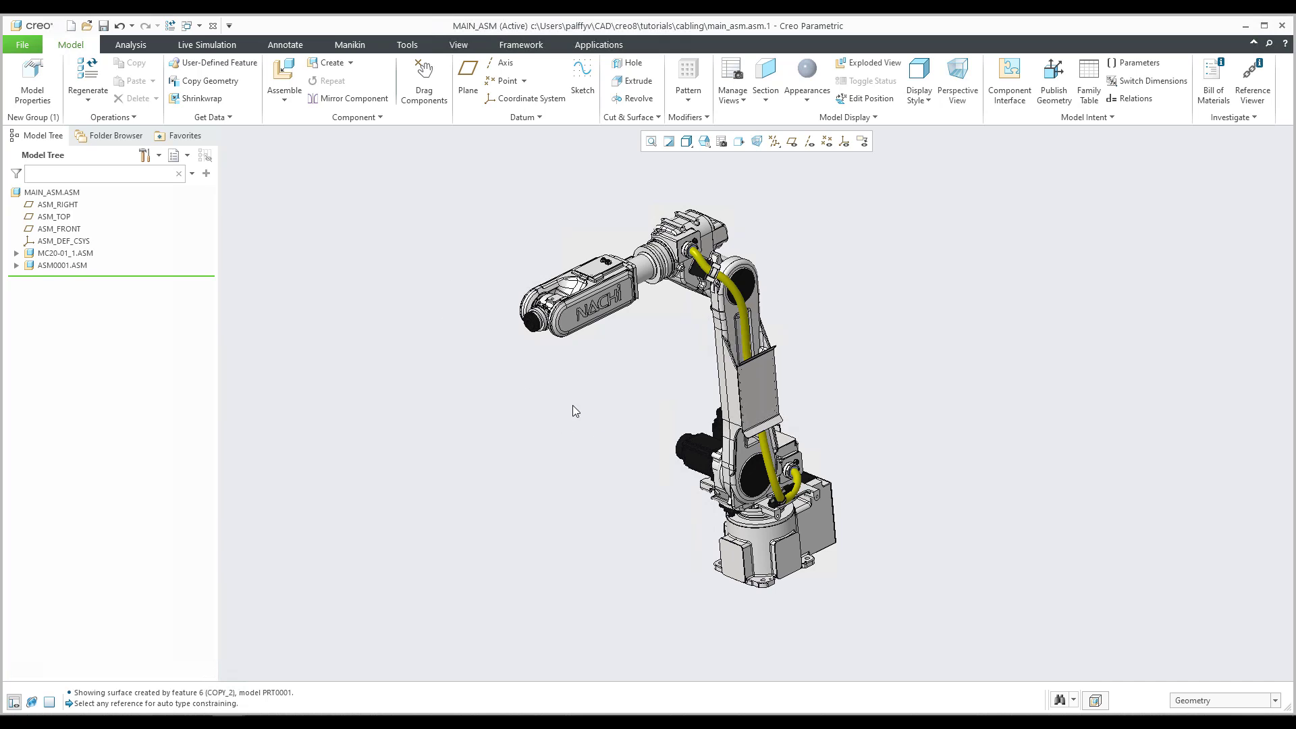
pyautogui.moveTo(481, 241)
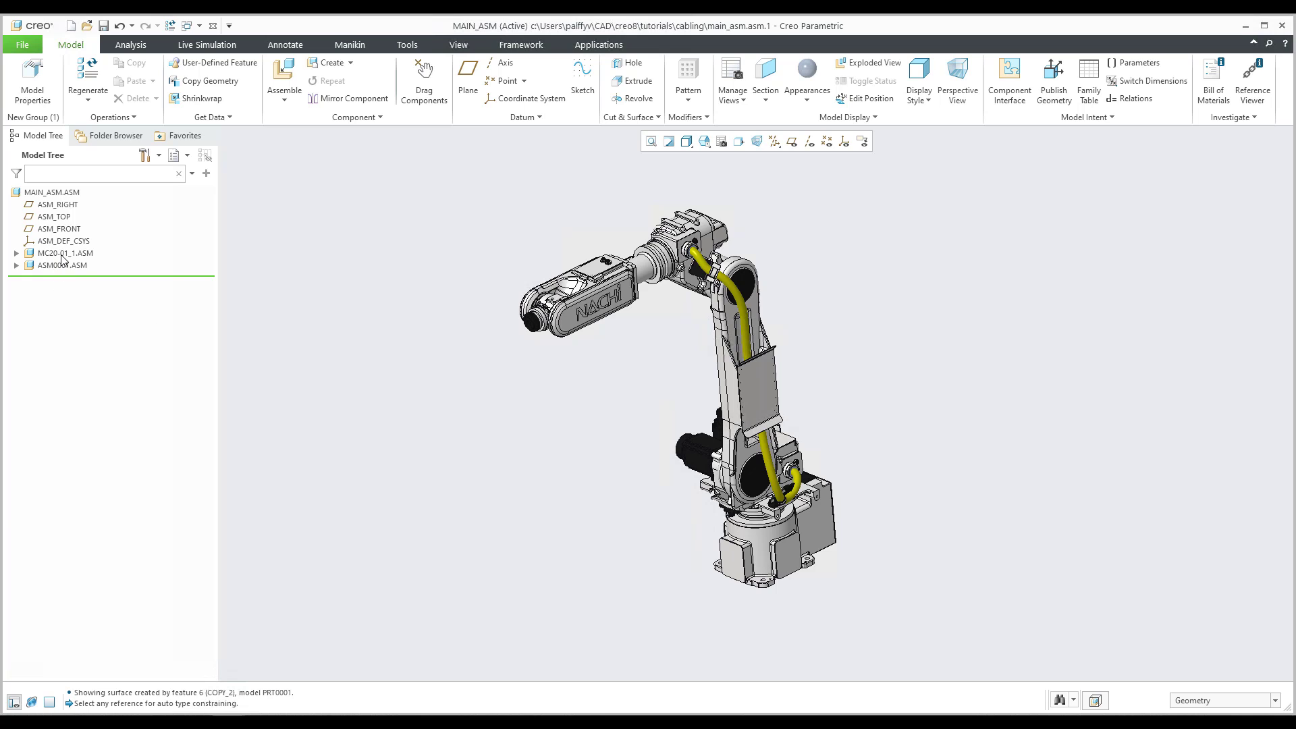
# - Open the cable sub-assembly ASM0001.ASM from the Model Tree in its own cabling window
pyautogui.click(64, 253)
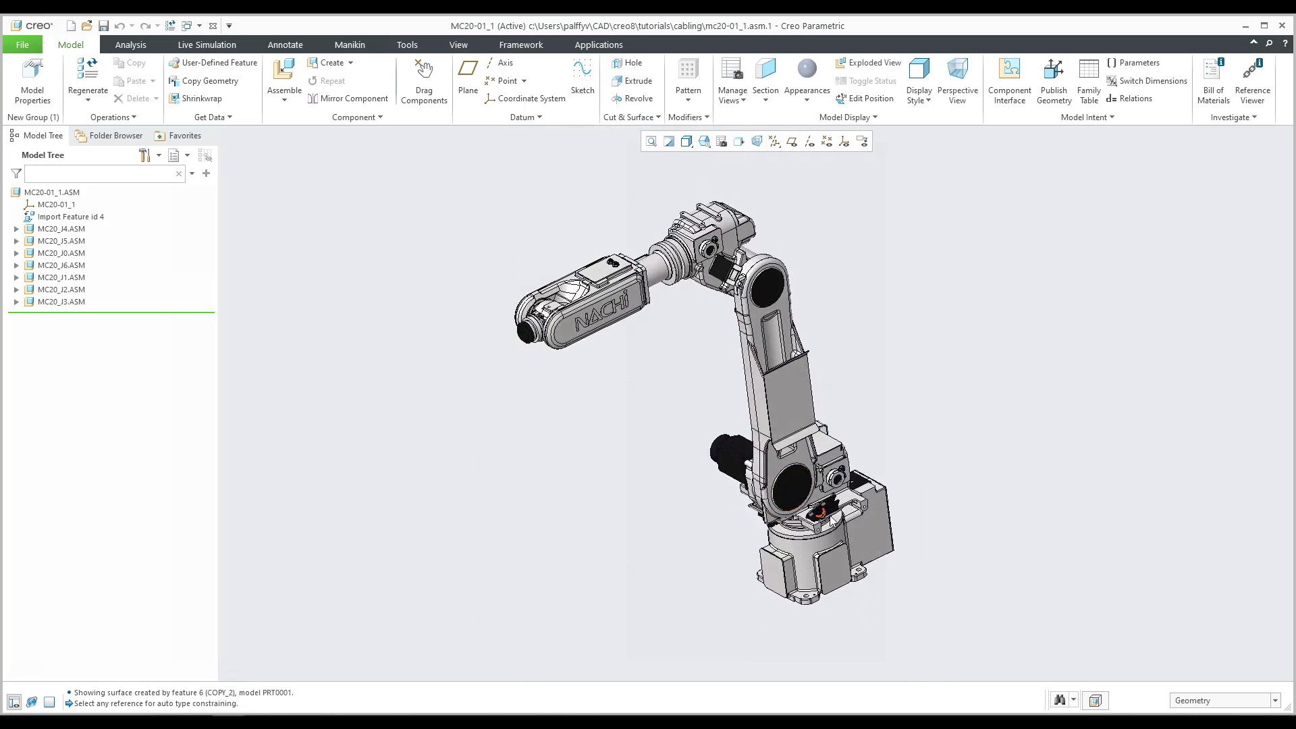
pyautogui.scroll(3)
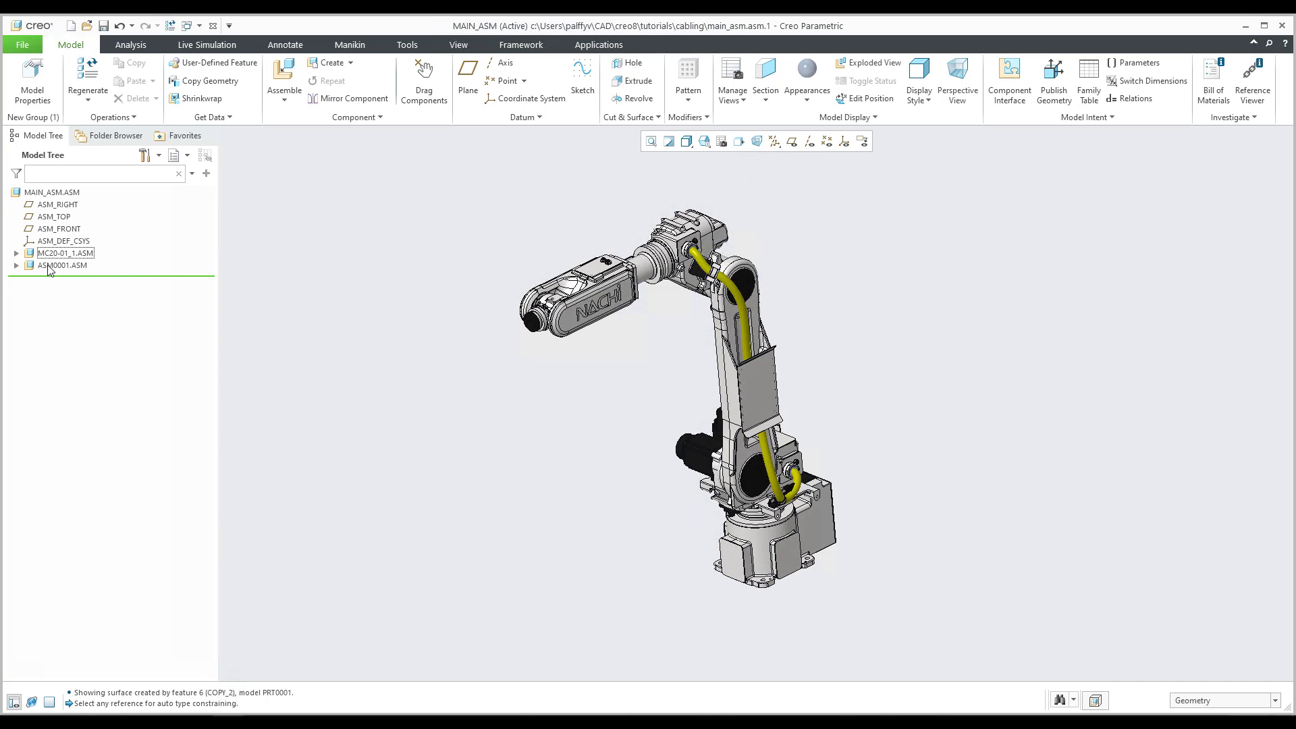
pyautogui.click(60, 266)
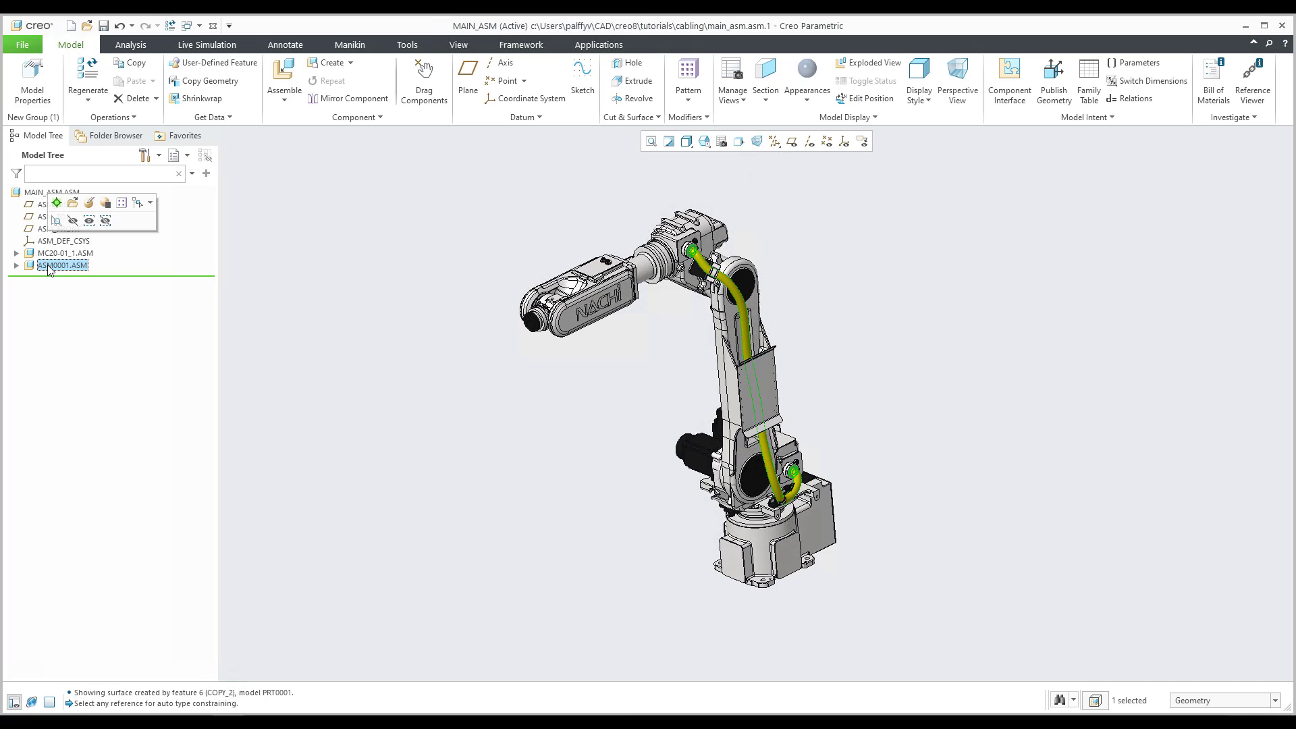
pyautogui.moveTo(46, 273)
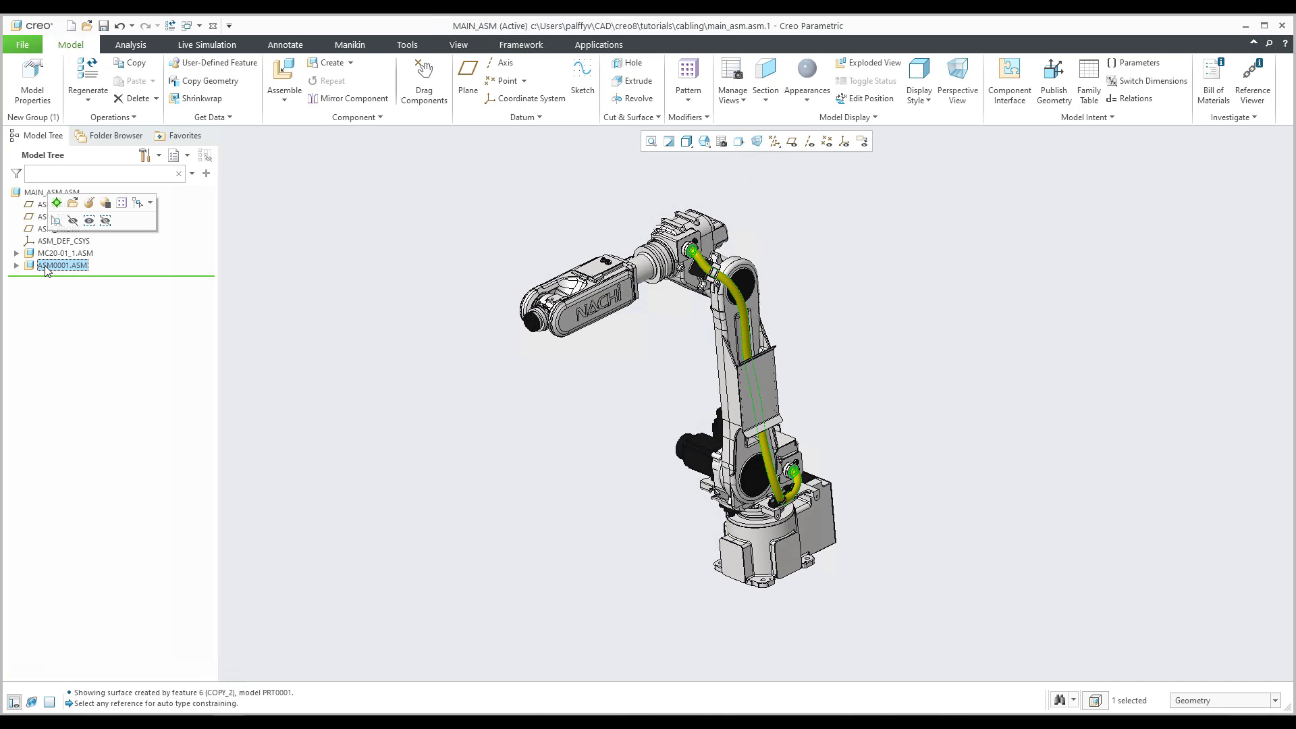
pyautogui.doubleClick(62, 264)
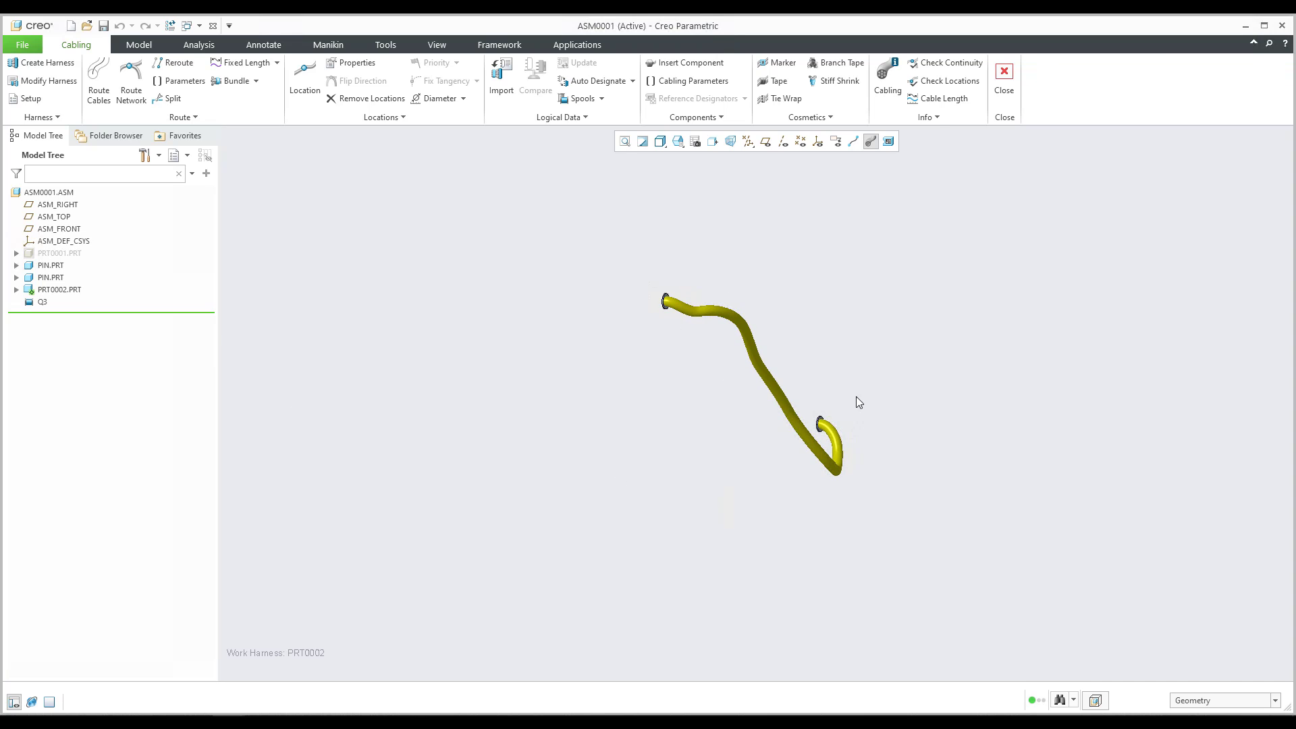
pyautogui.moveTo(744, 263)
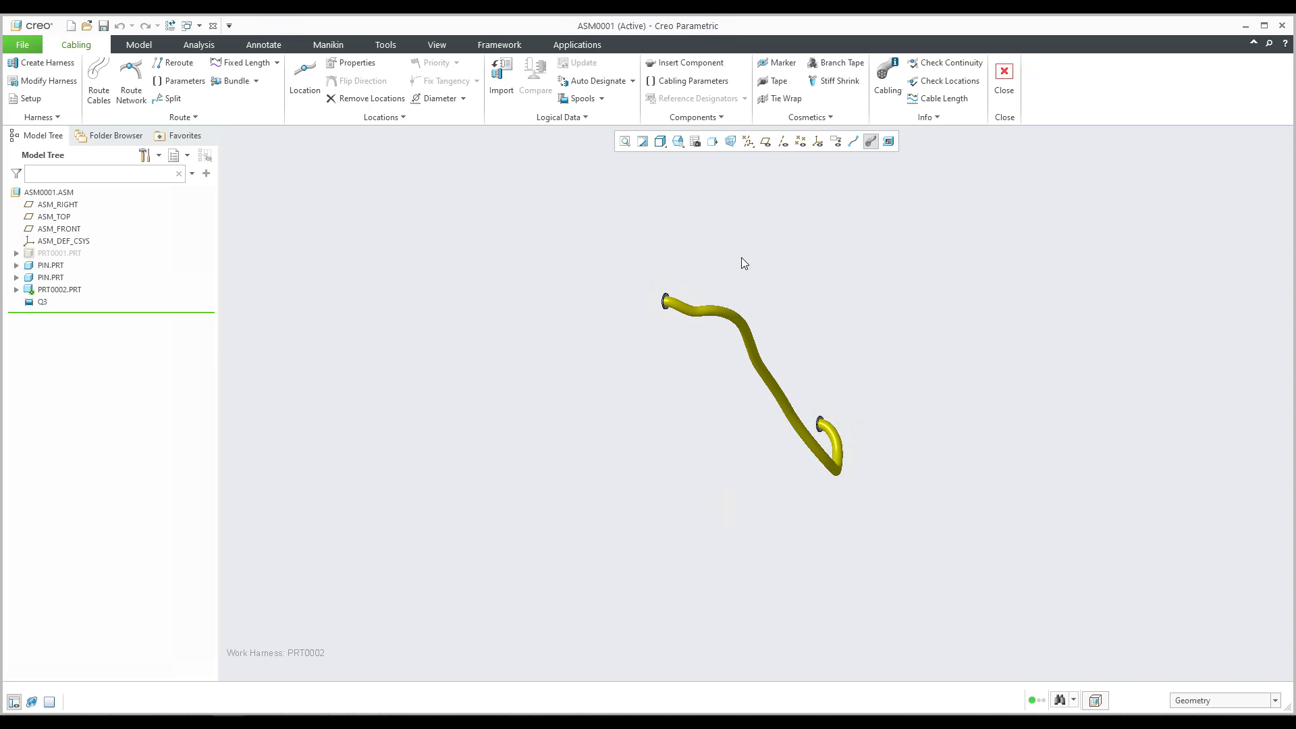
pyautogui.moveTo(629, 416)
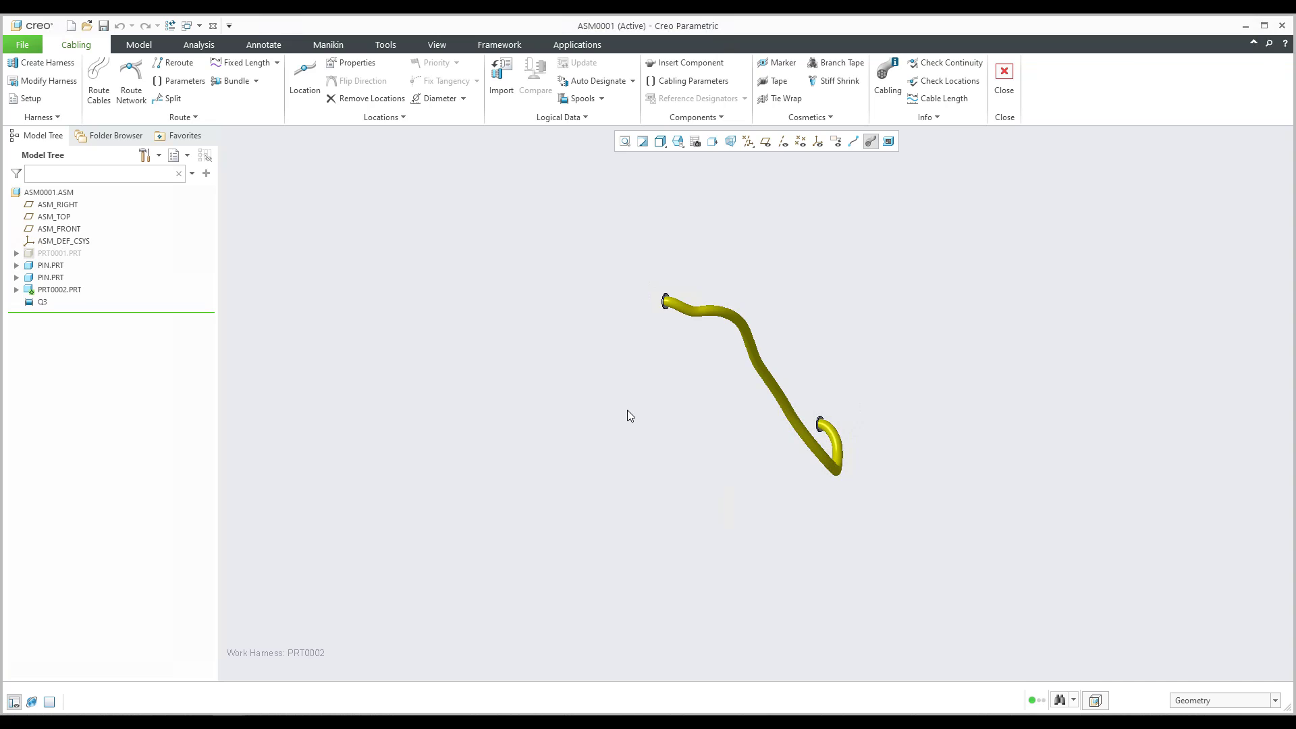
pyautogui.moveTo(391, 375)
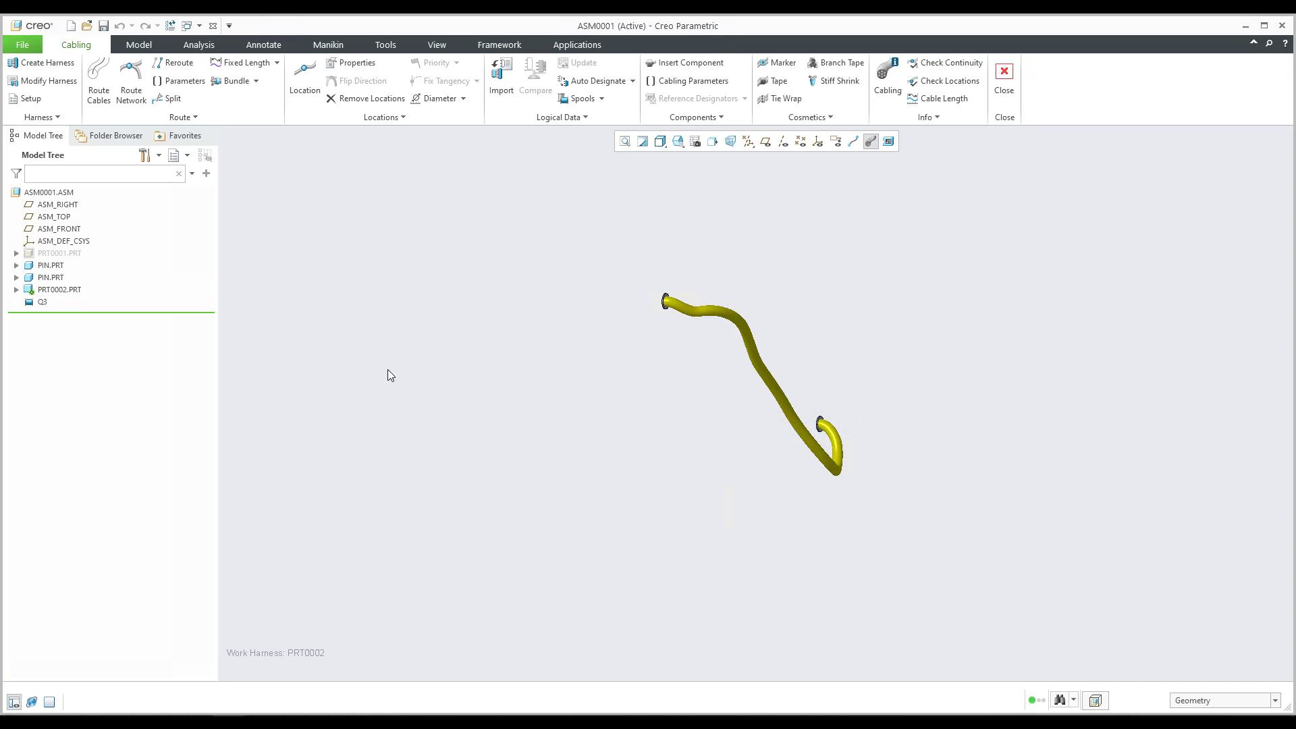
# - Unhide the copied-surface part PRT0001.PRT in the cable assembly
pyautogui.click(58, 253)
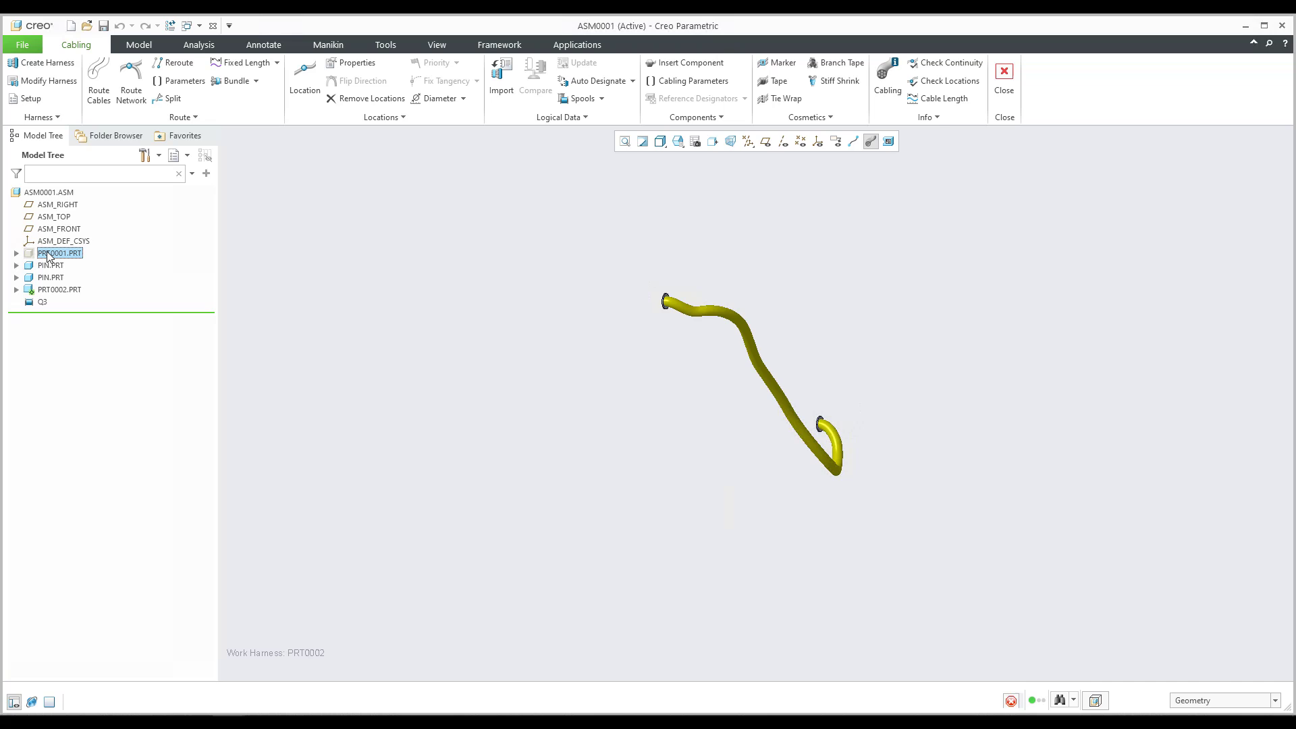
pyautogui.click(59, 252)
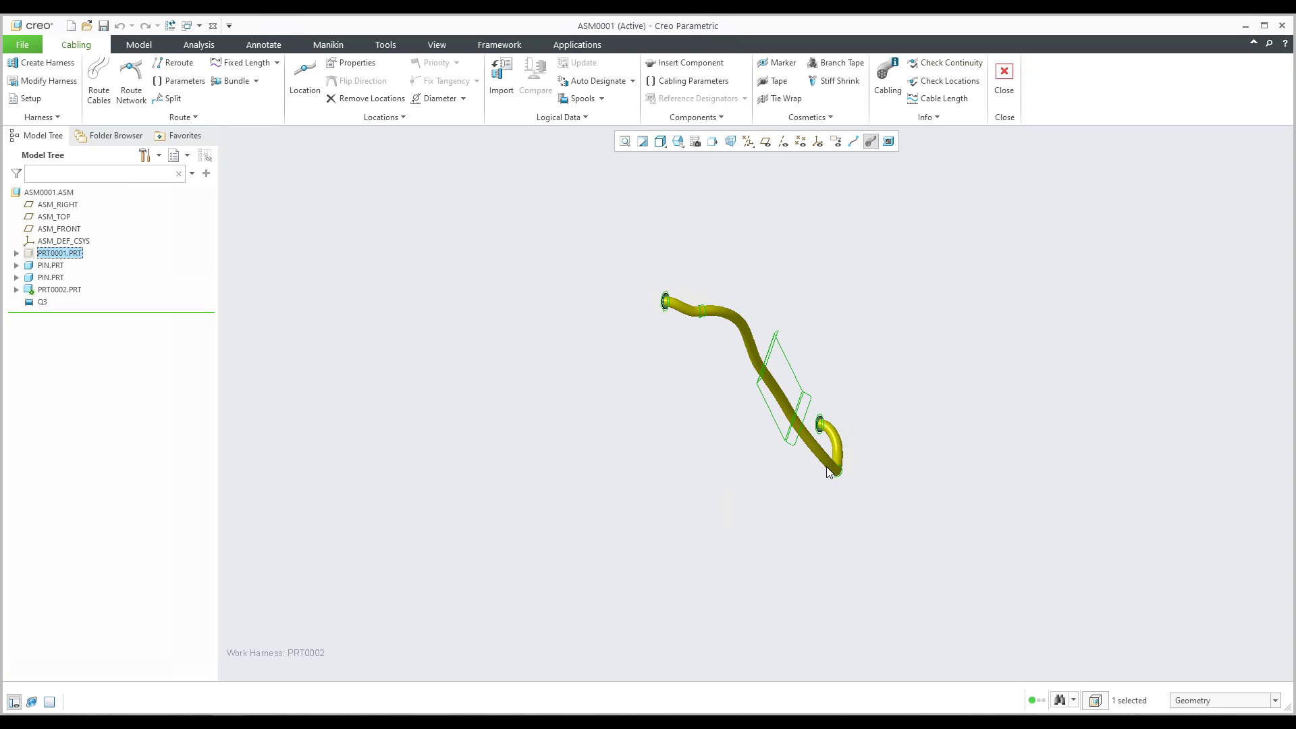
pyautogui.moveTo(684, 321)
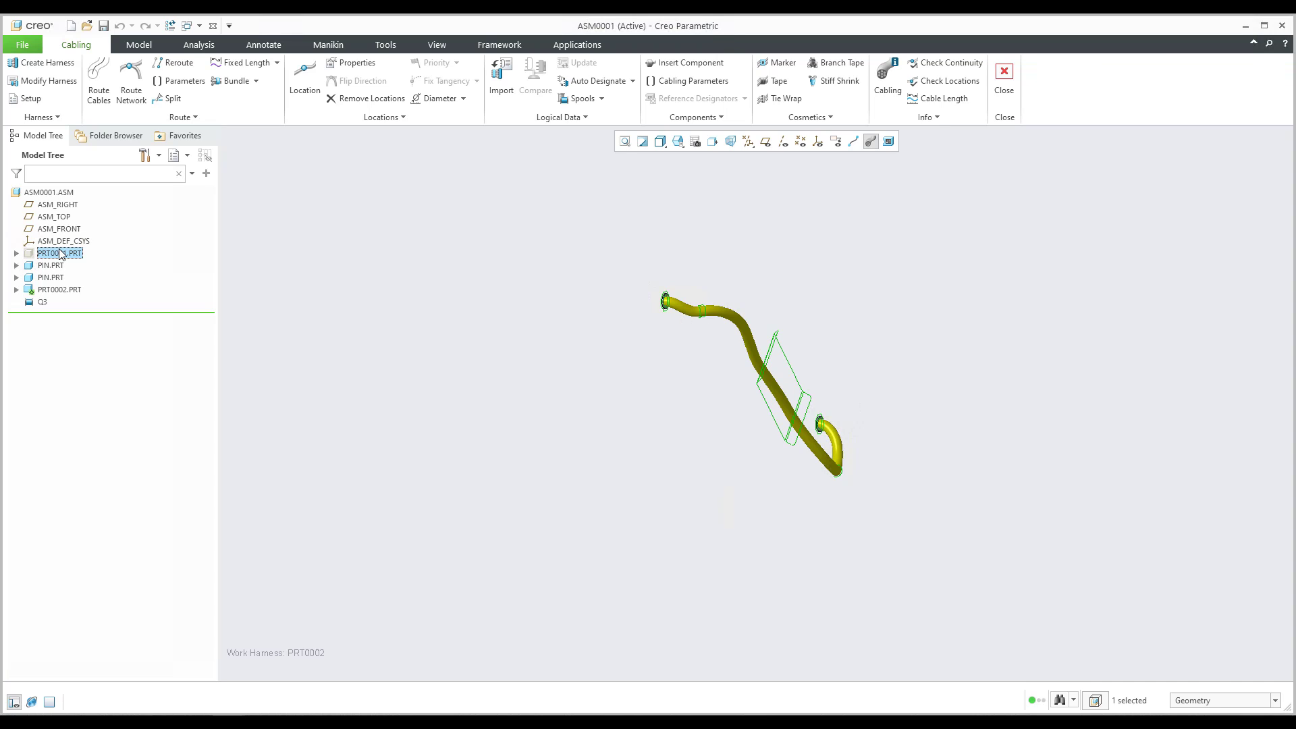
pyautogui.click(61, 253)
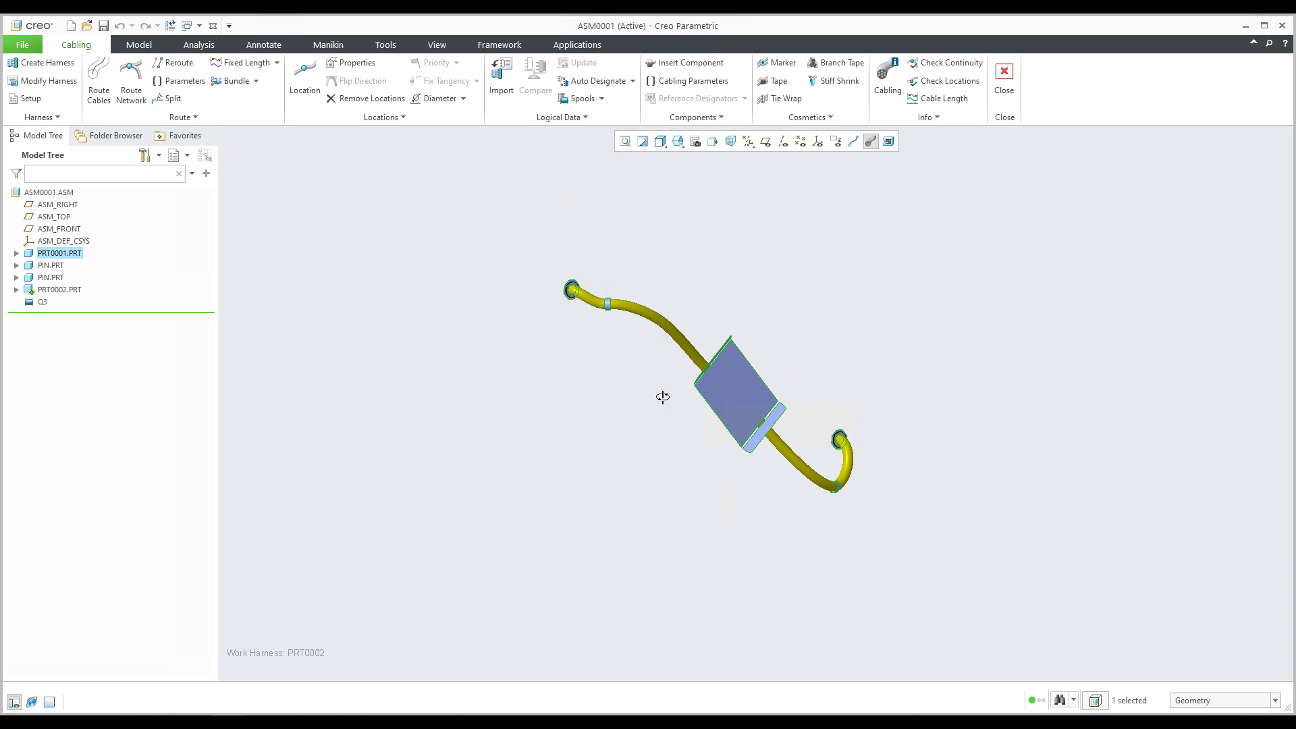
# - Open PRT0001.PRT on its own from the ASM0001 Model Tree
pyautogui.click(48, 191)
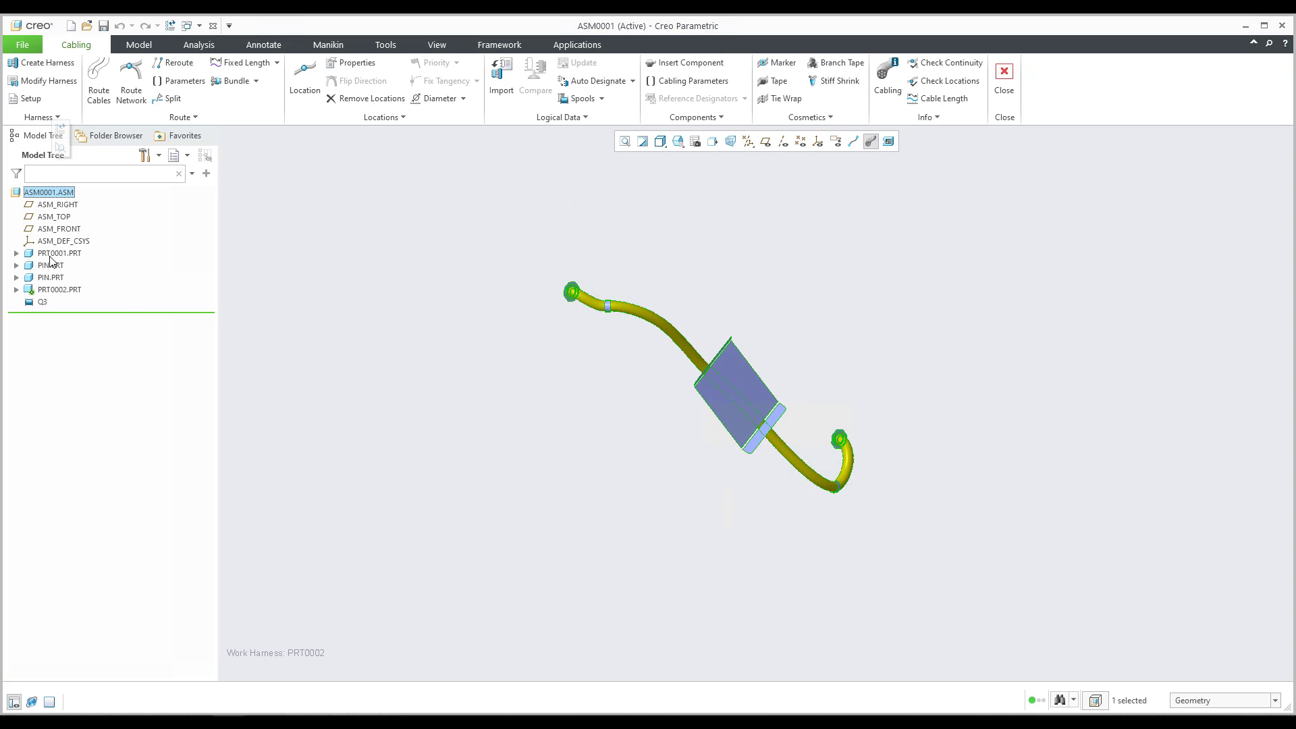
pyautogui.click(58, 252)
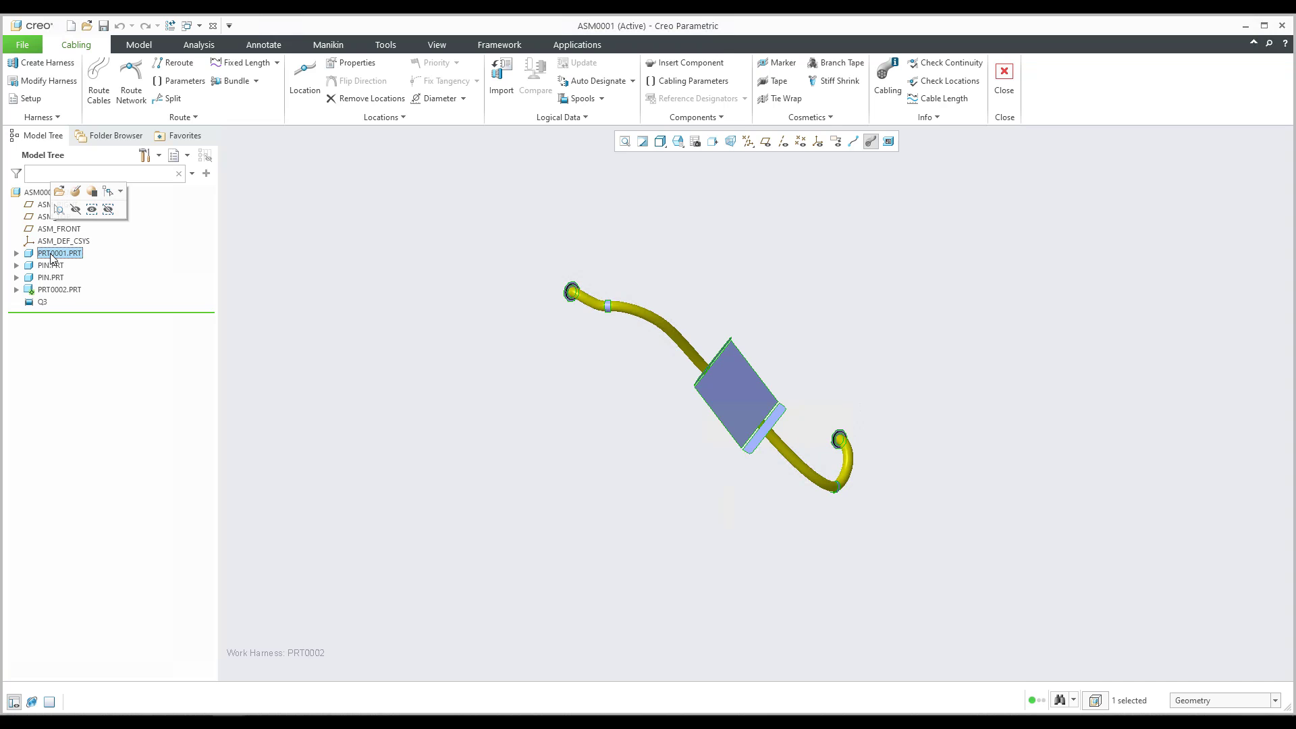
pyautogui.doubleClick(60, 252)
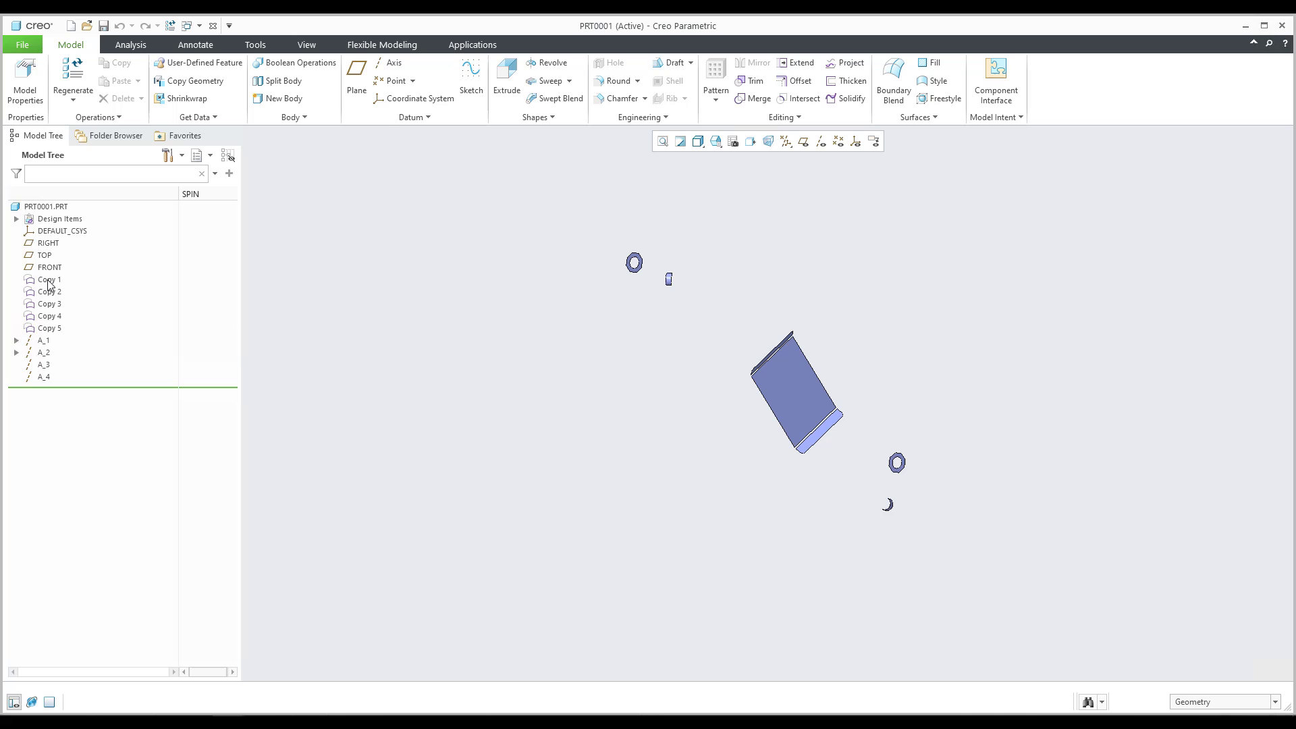
# - Inspect the Copy 2 surface feature in PRT0001's Model Tree
pyautogui.click(49, 292)
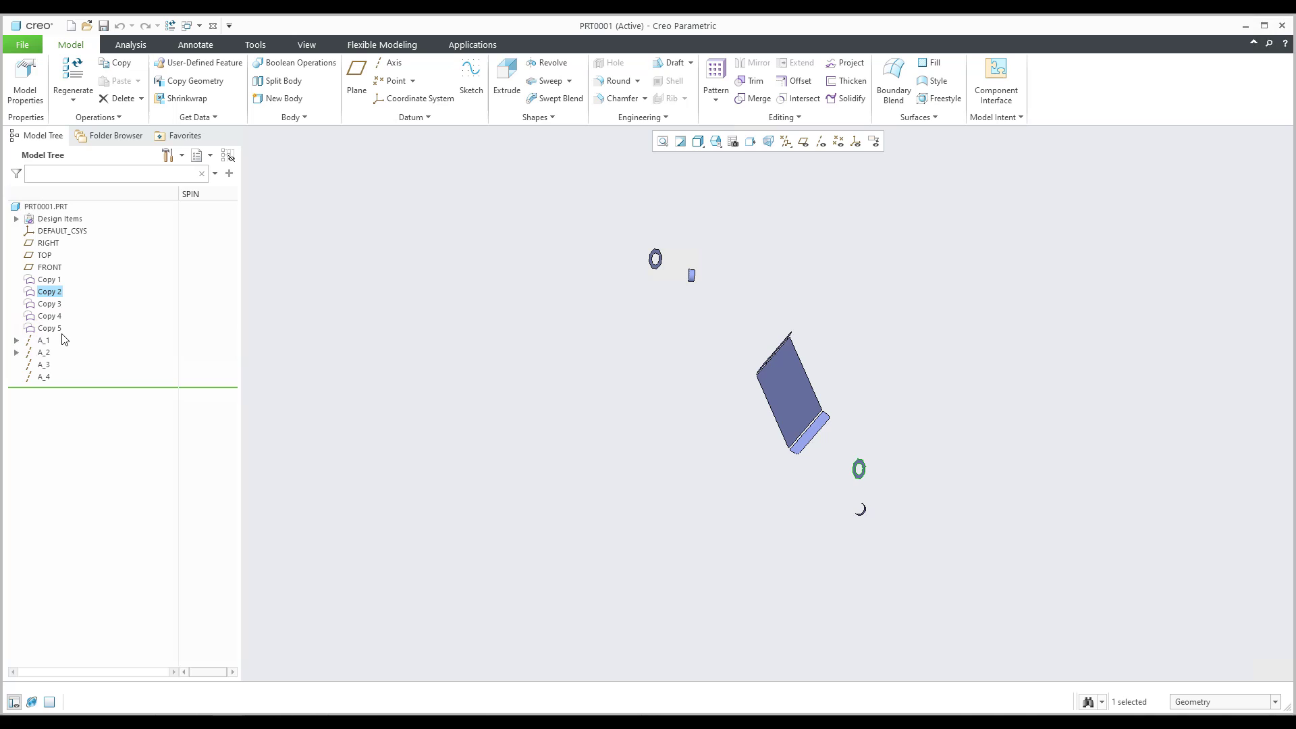
pyautogui.moveTo(611, 297)
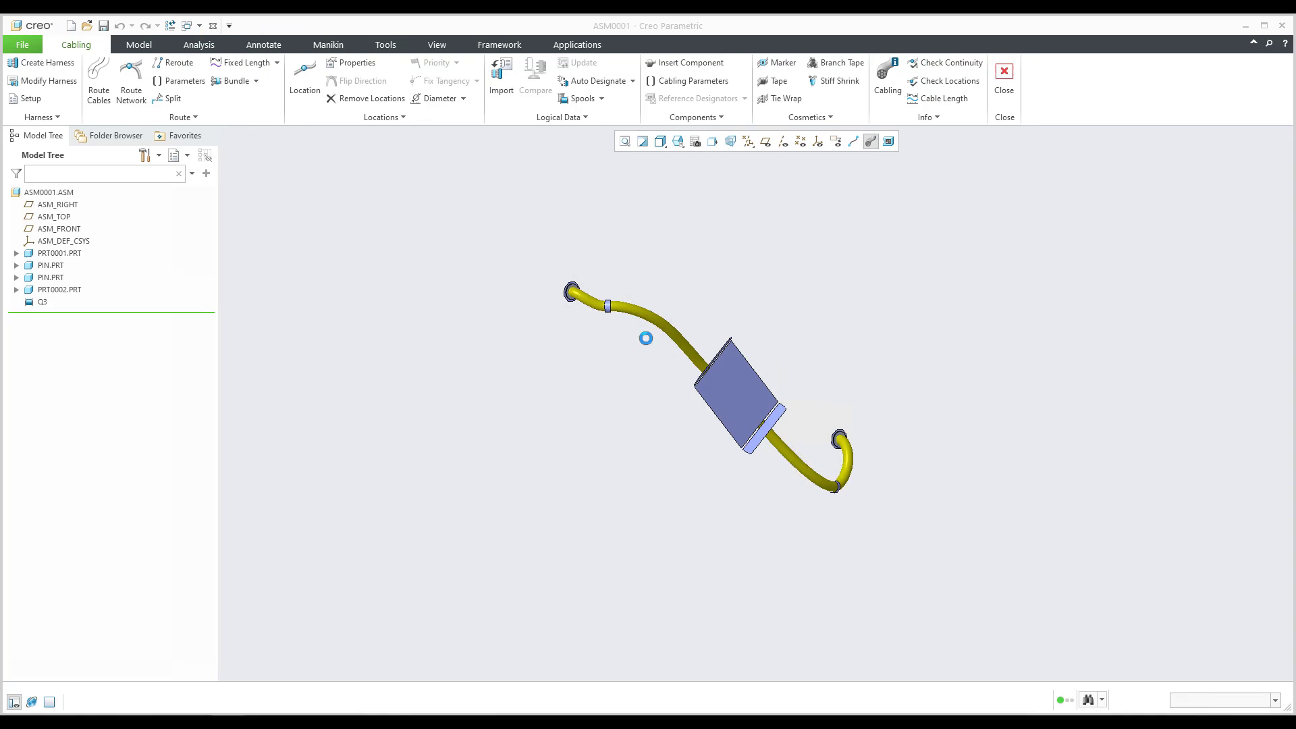
# - Select the first PIN.PRT and bring up actions for the second PIN part to open it
pyautogui.click(60, 252)
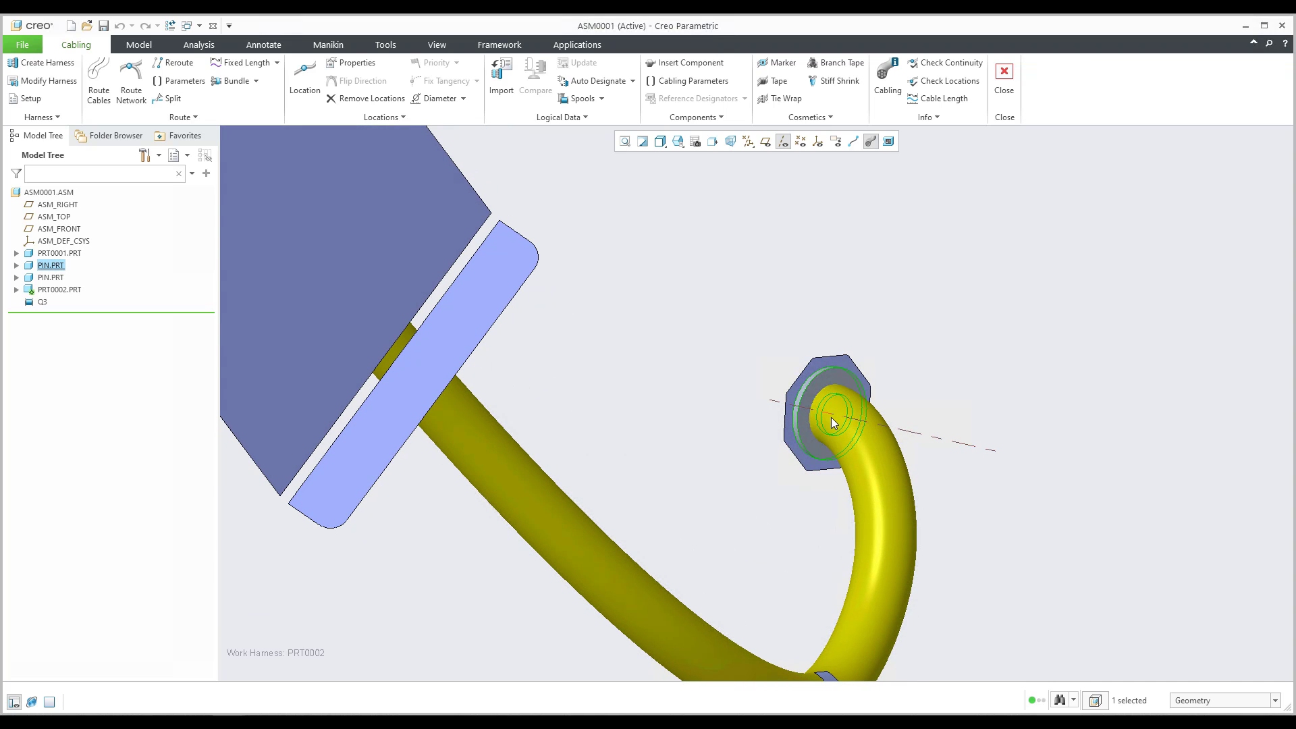
pyautogui.moveTo(833, 423)
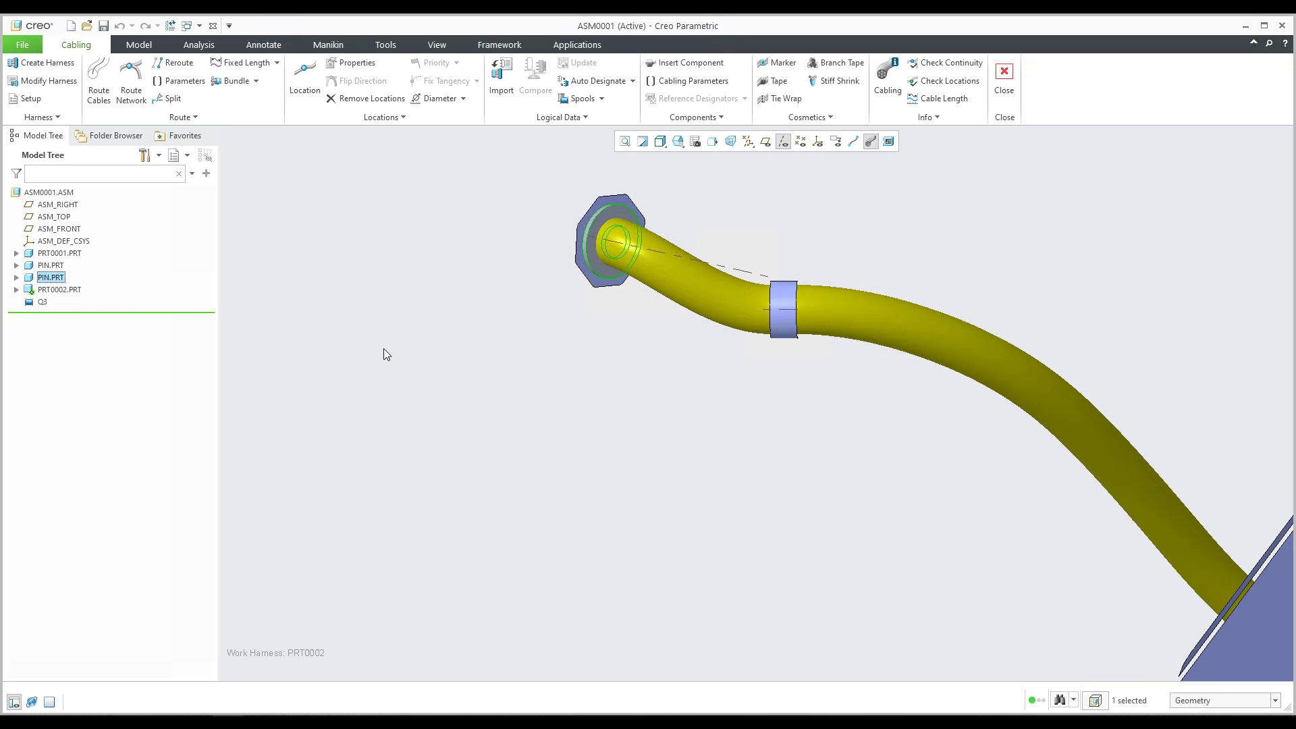
pyautogui.rightClick(52, 277)
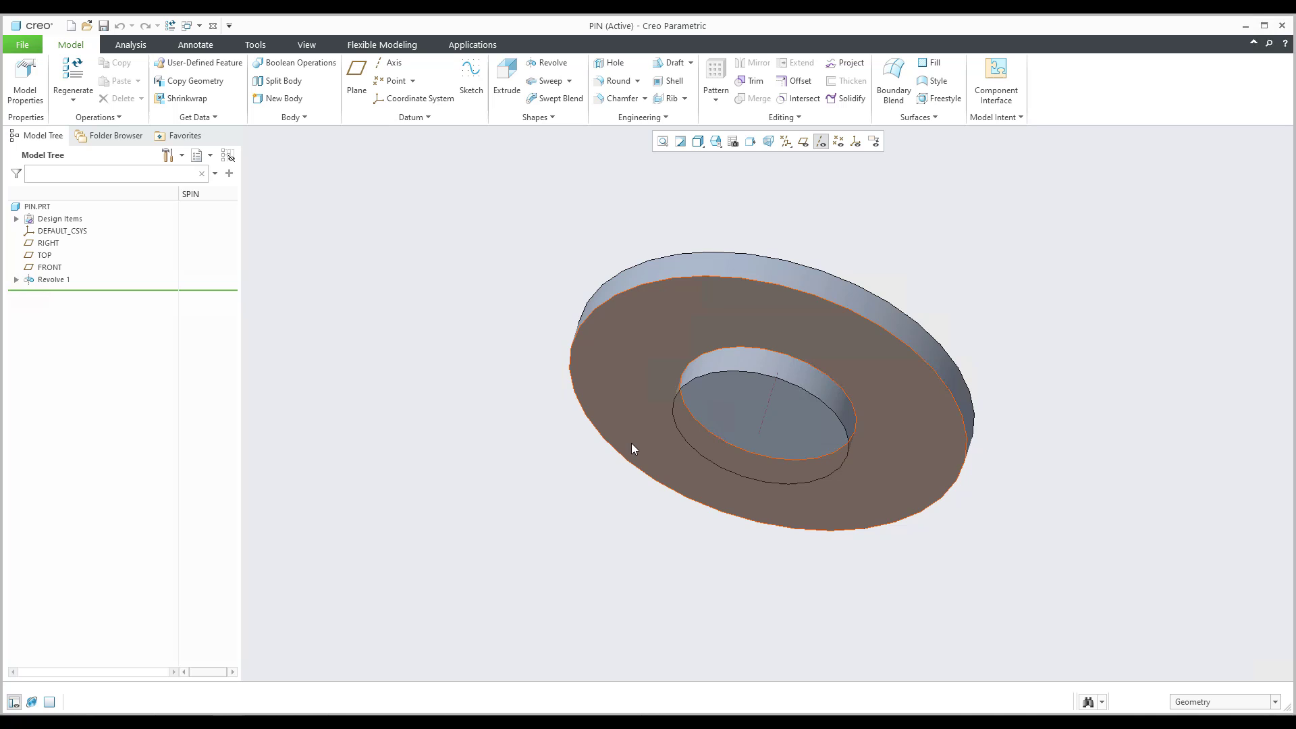
# - Show datum features and rename the PIN part's DEFAULT_CSYS coordinate system to PORT
pyautogui.click(856, 141)
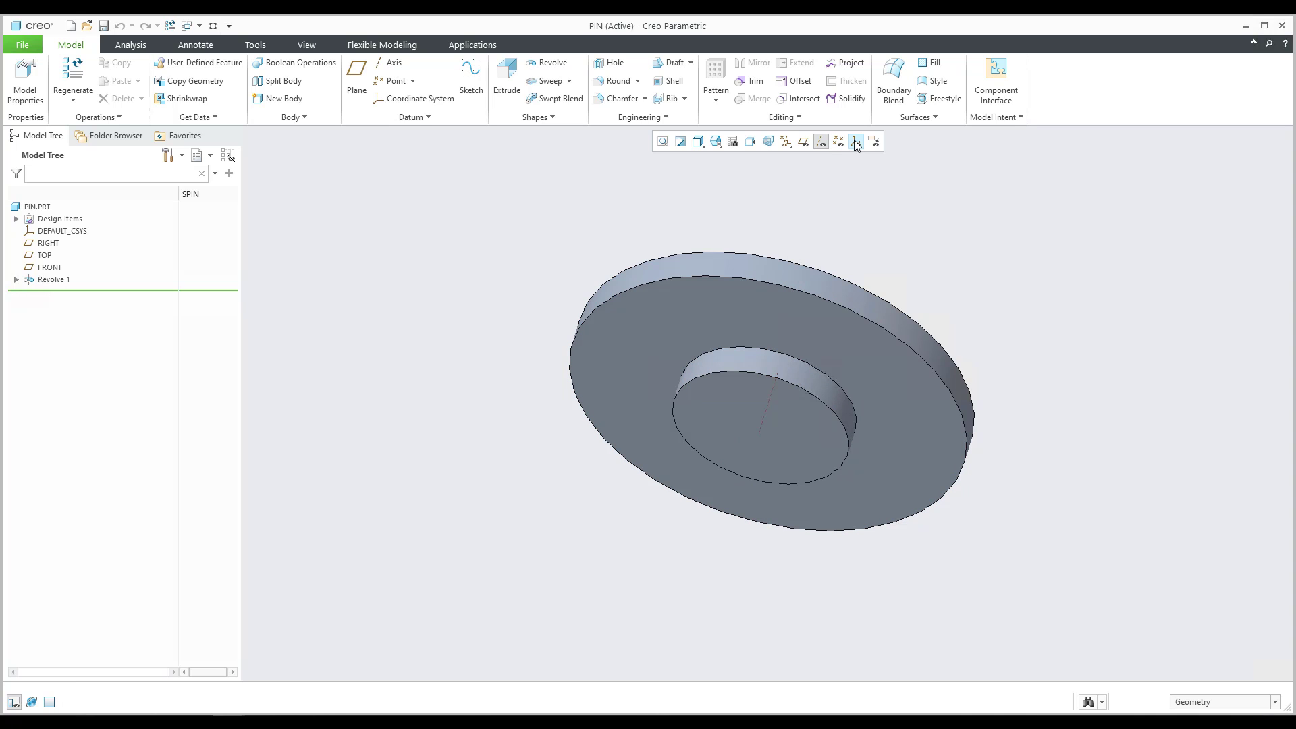
pyautogui.click(856, 142)
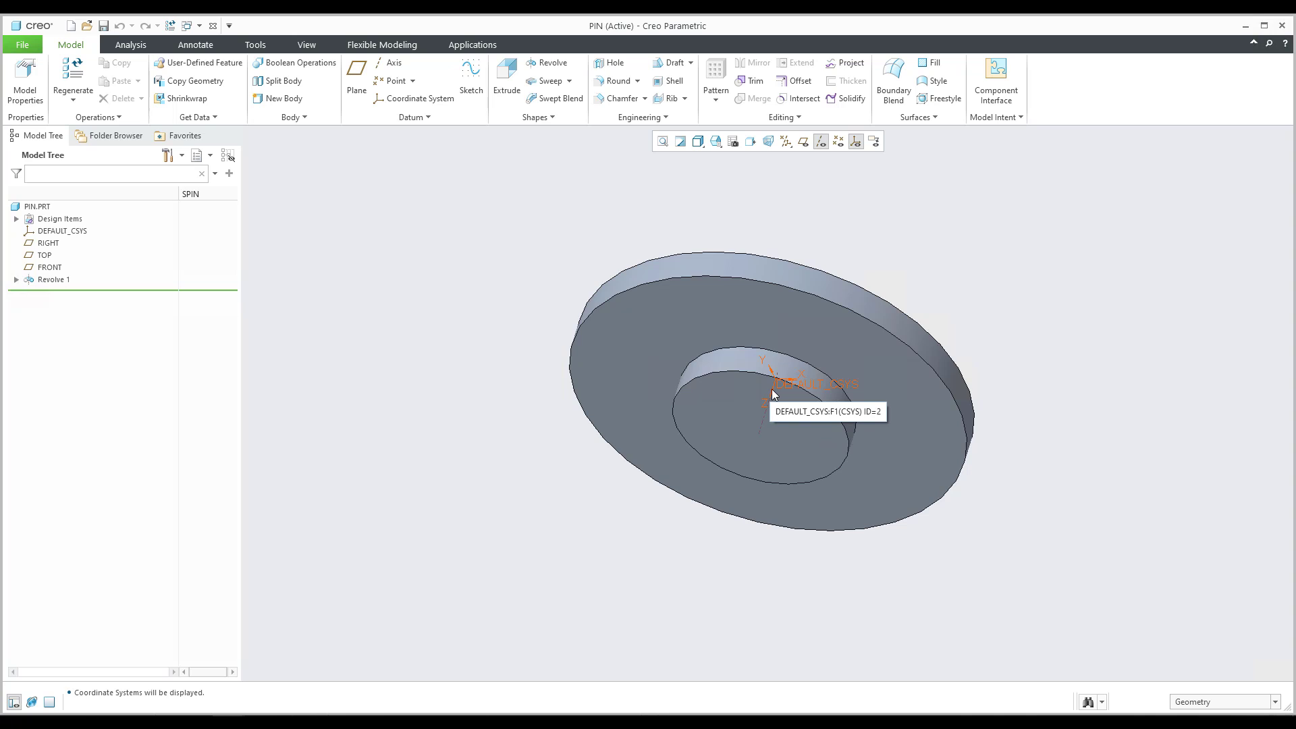
pyautogui.moveTo(759, 432)
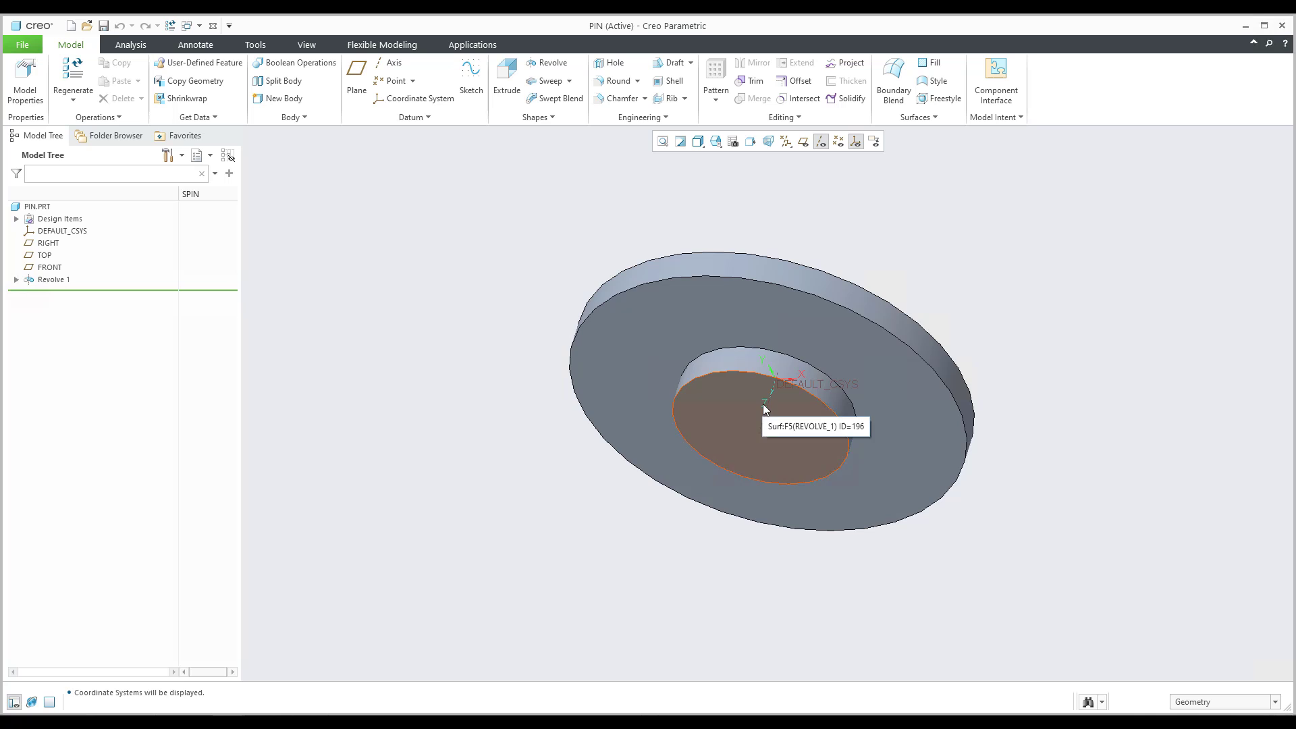
pyautogui.click(62, 231)
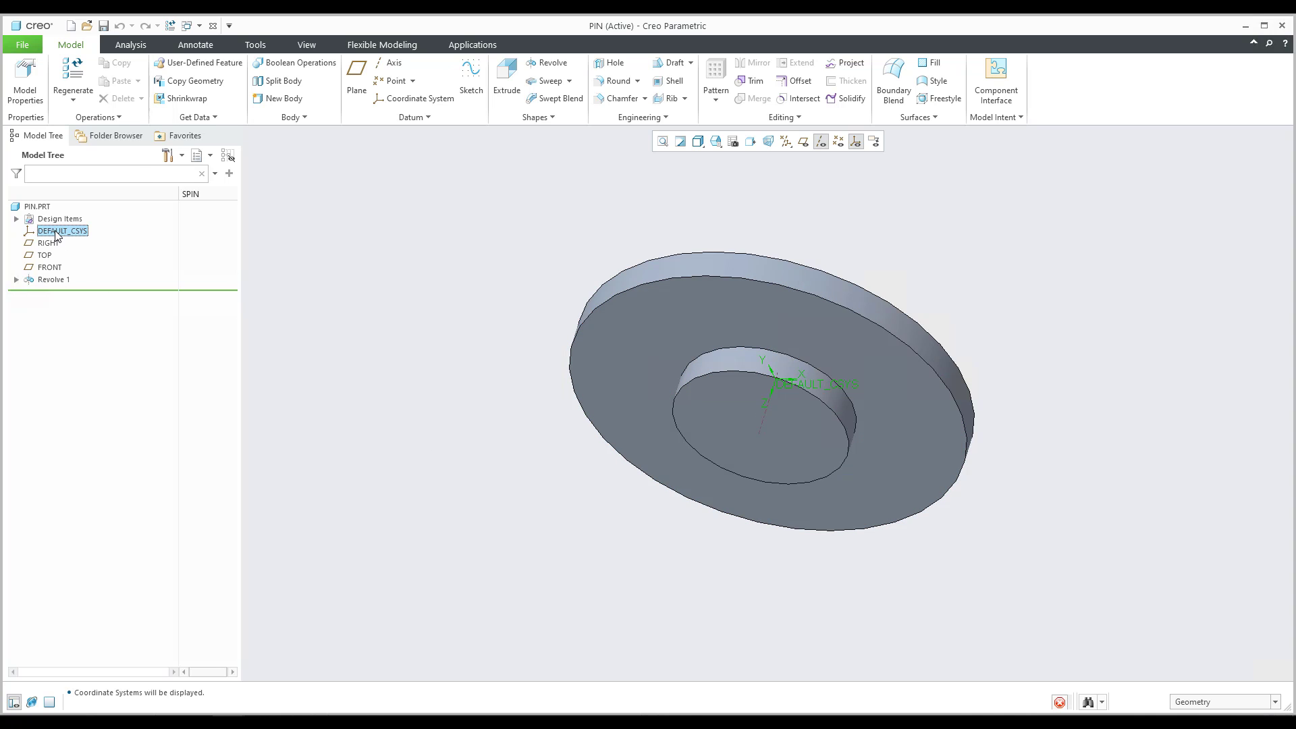
pyautogui.click(63, 231)
pyautogui.write('PORT')
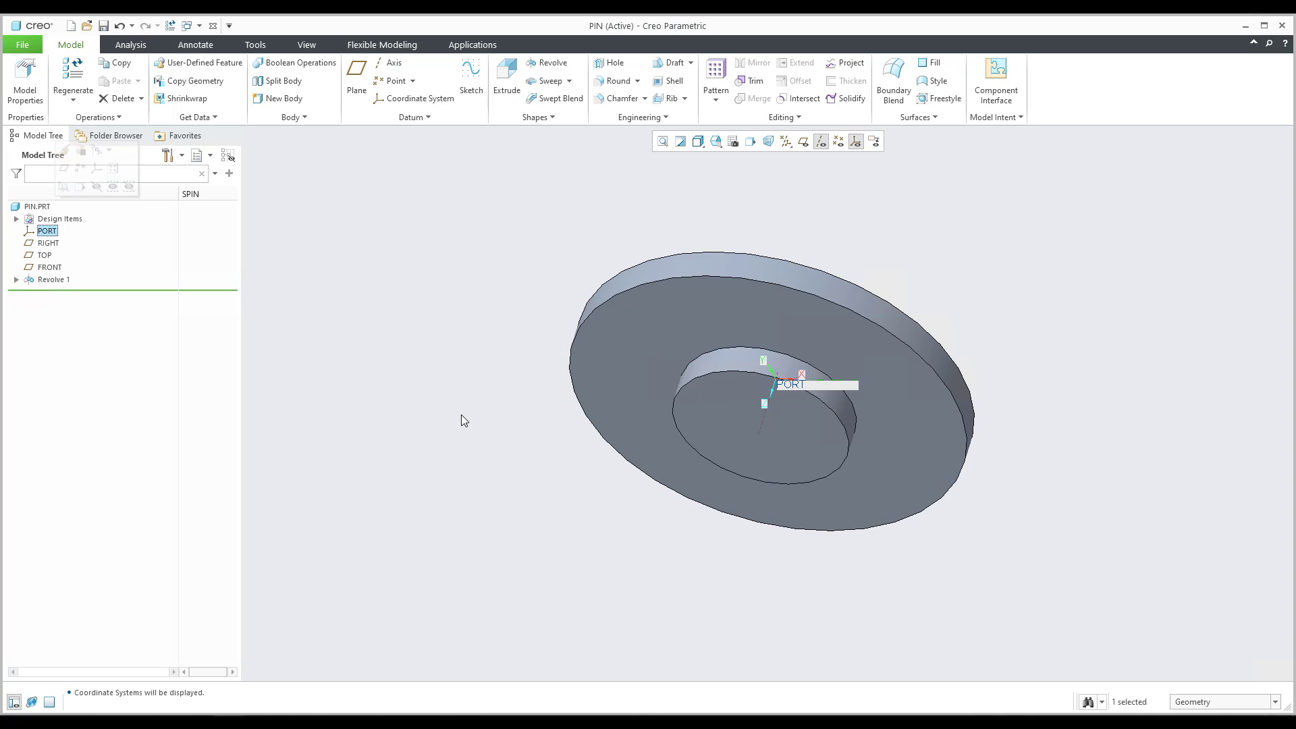
pyautogui.click(464, 420)
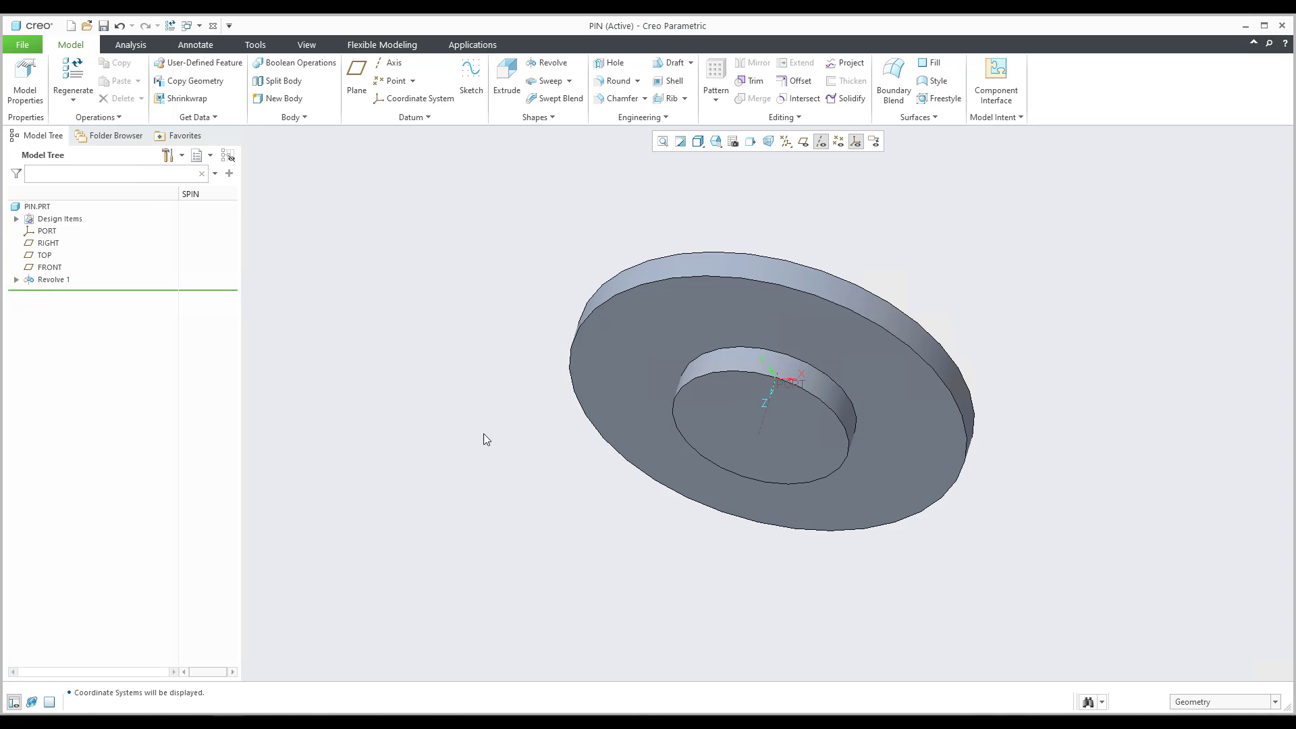
pyautogui.moveTo(237, 67)
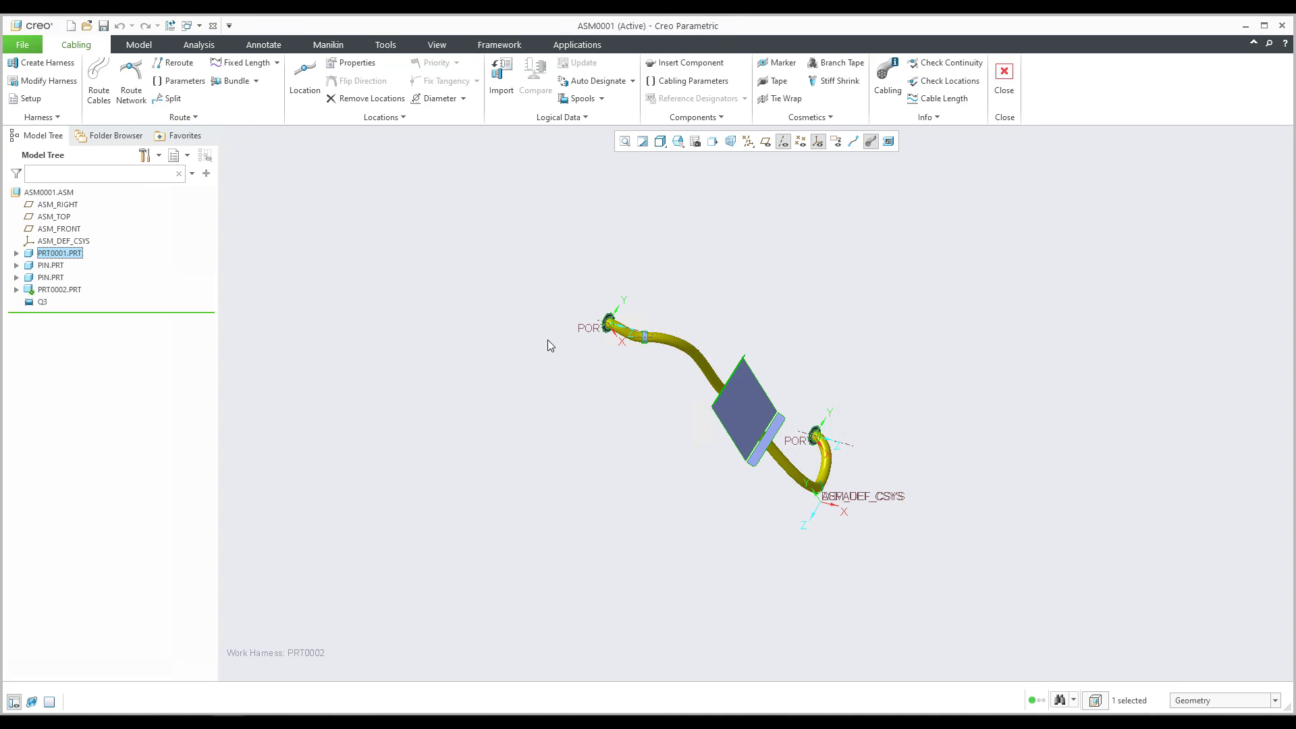
pyautogui.moveTo(67, 259)
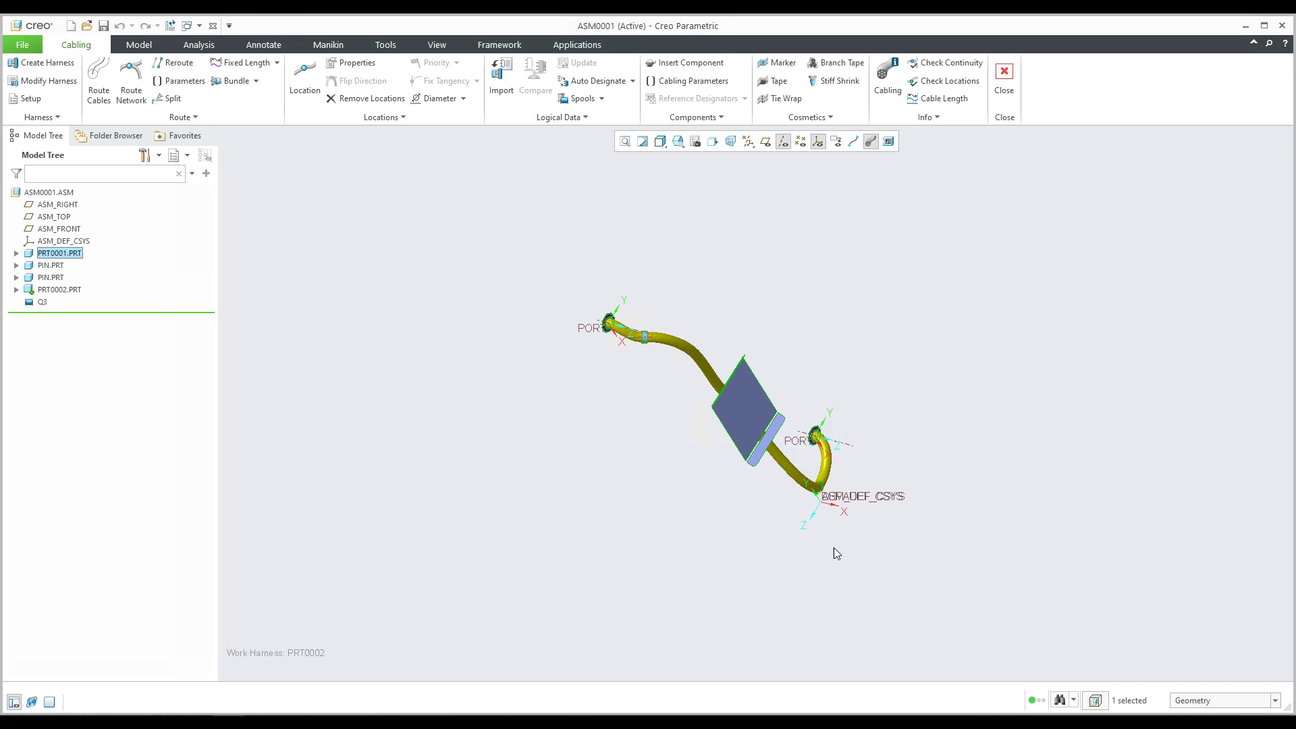
# - Hide PRT0001.PRT and expand harness part PRT0002 to select wire W-1
pyautogui.rightClick(61, 252)
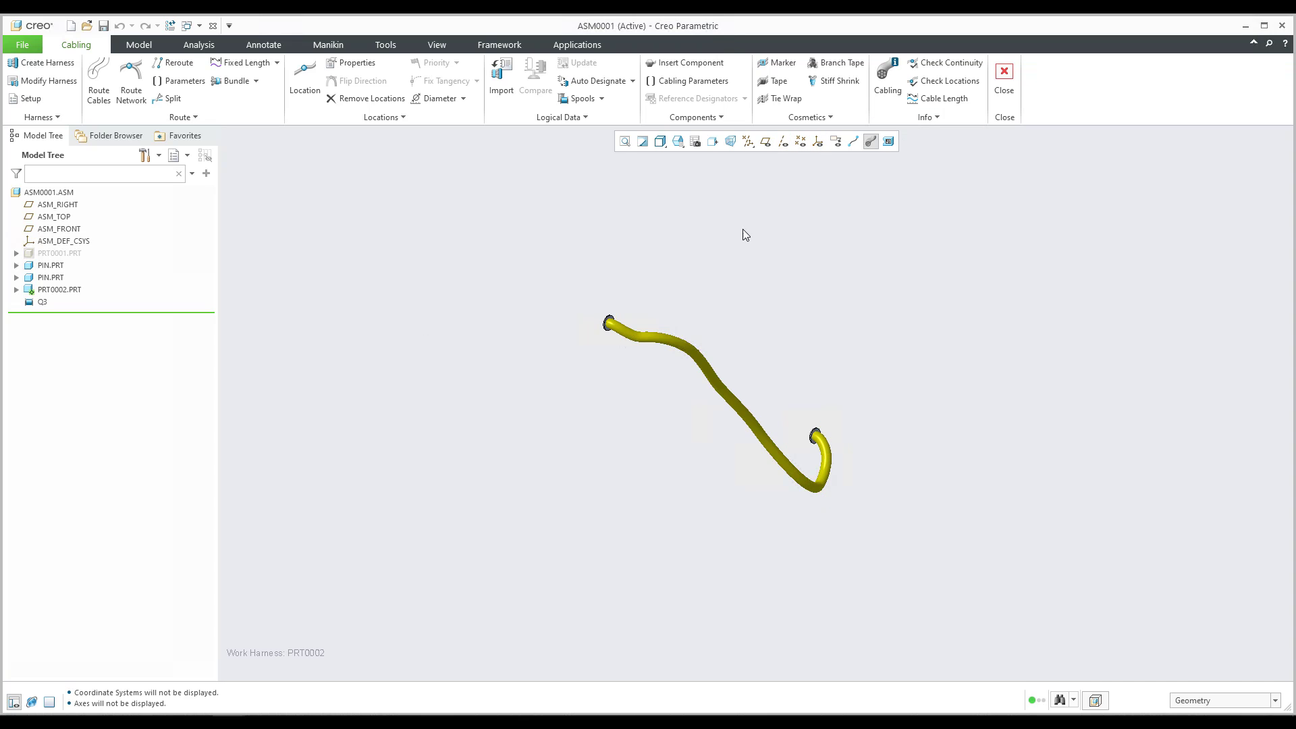
pyautogui.moveTo(61, 294)
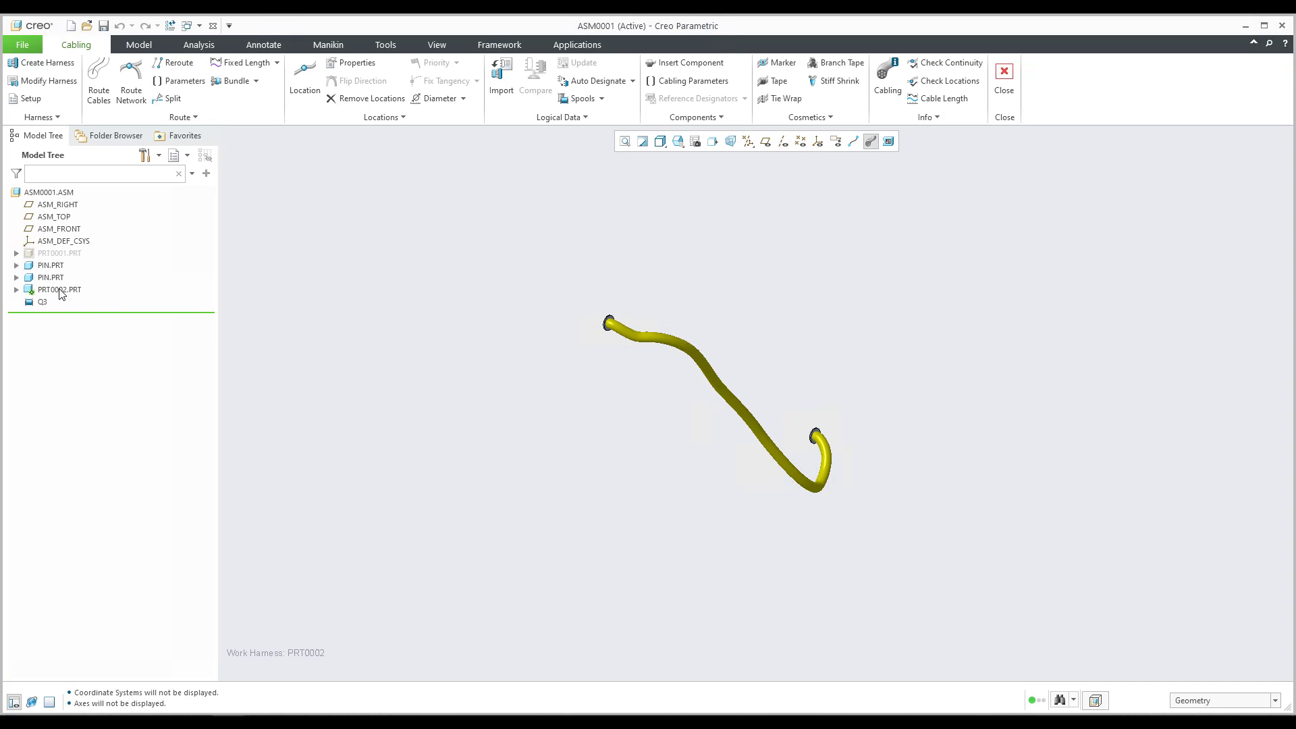
pyautogui.click(58, 289)
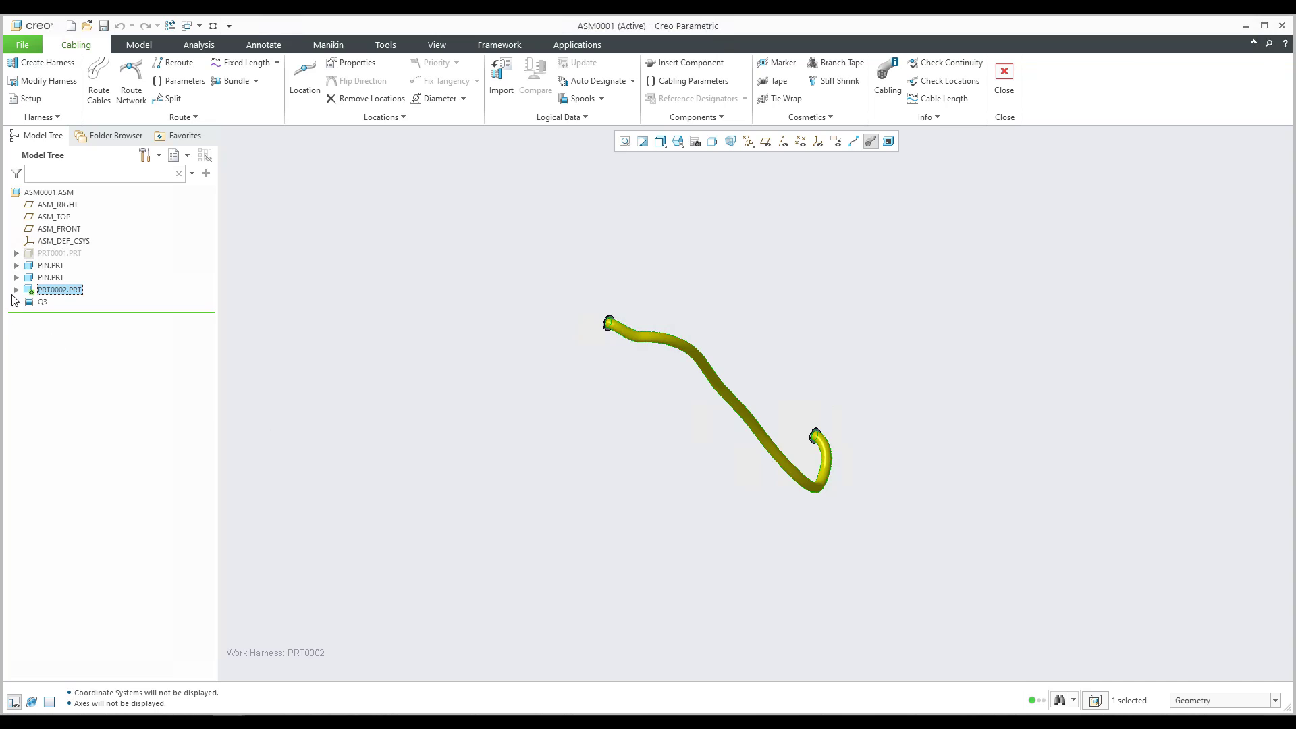
pyautogui.click(17, 289)
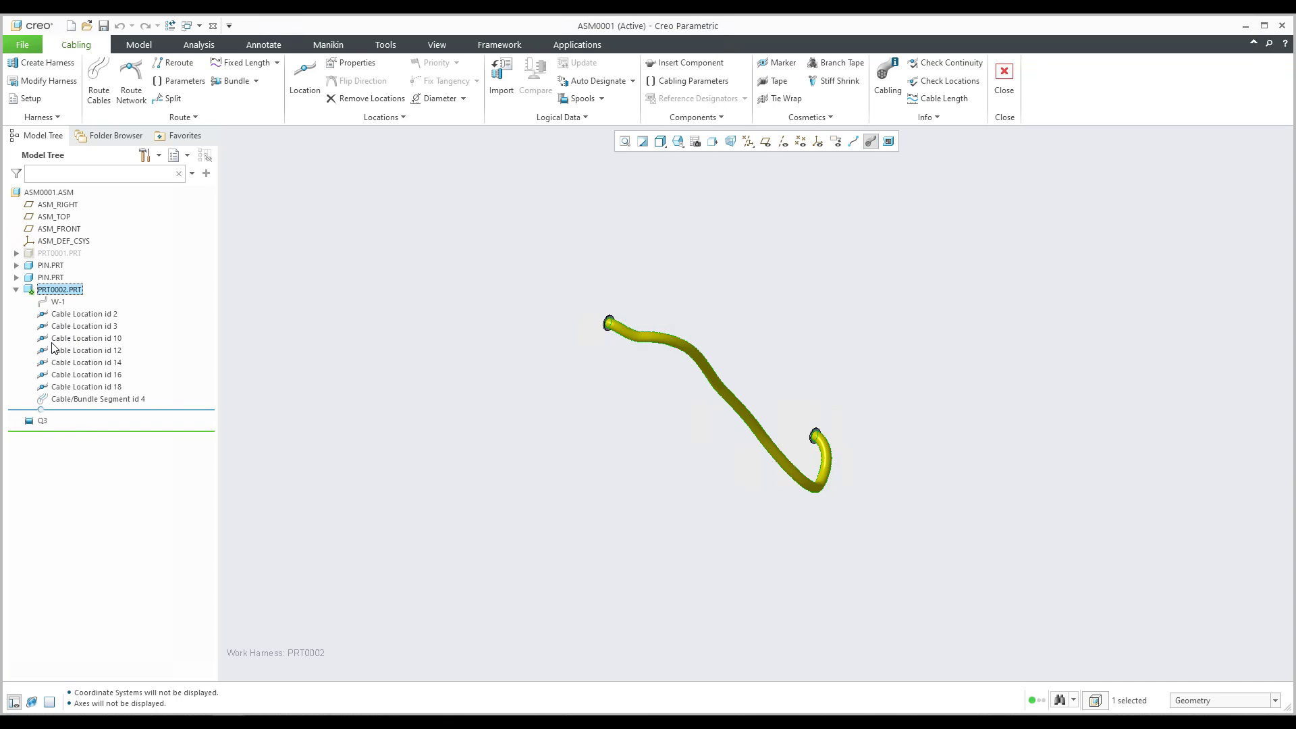
pyautogui.click(59, 301)
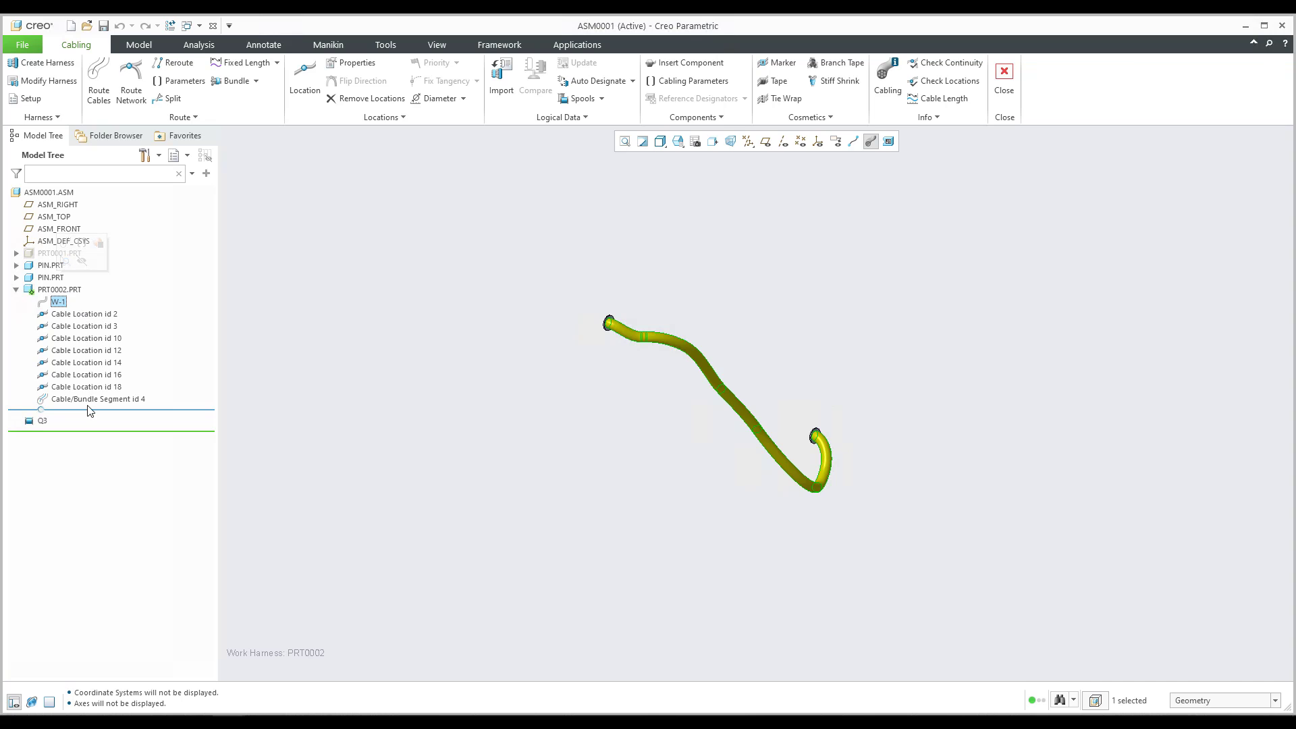
pyautogui.moveTo(352, 421)
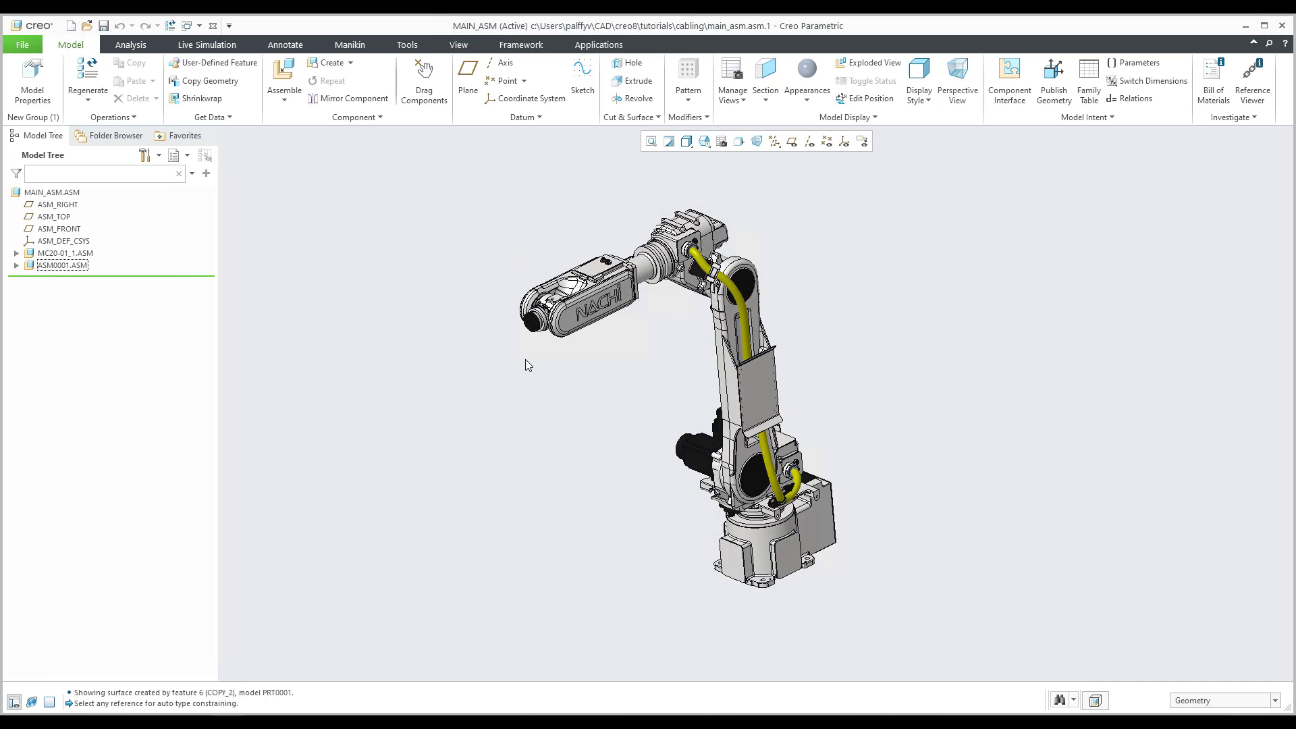
pyautogui.moveTo(8, 275)
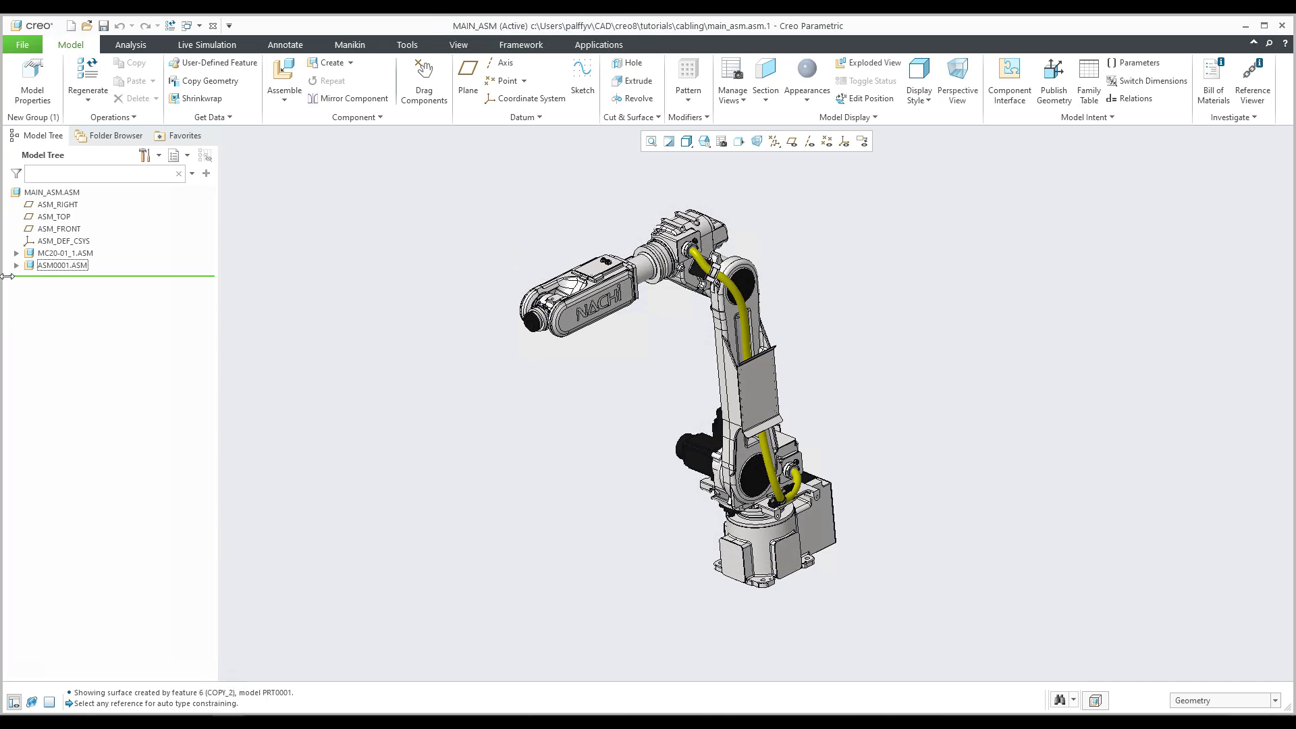
# - Expand ASM0001 and PRT0001 to review Copy 1, axes A_1 and A_3, and the second PIN.PRT
pyautogui.click(17, 265)
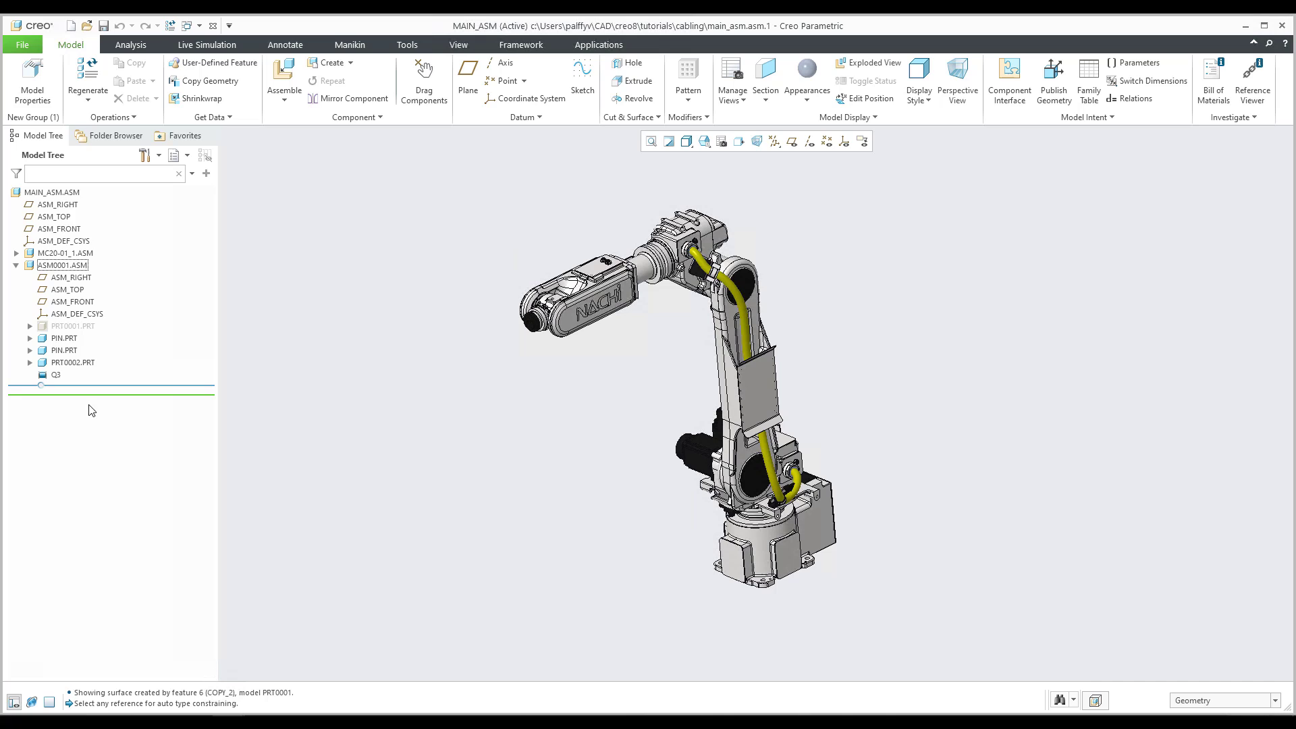
pyautogui.click(30, 326)
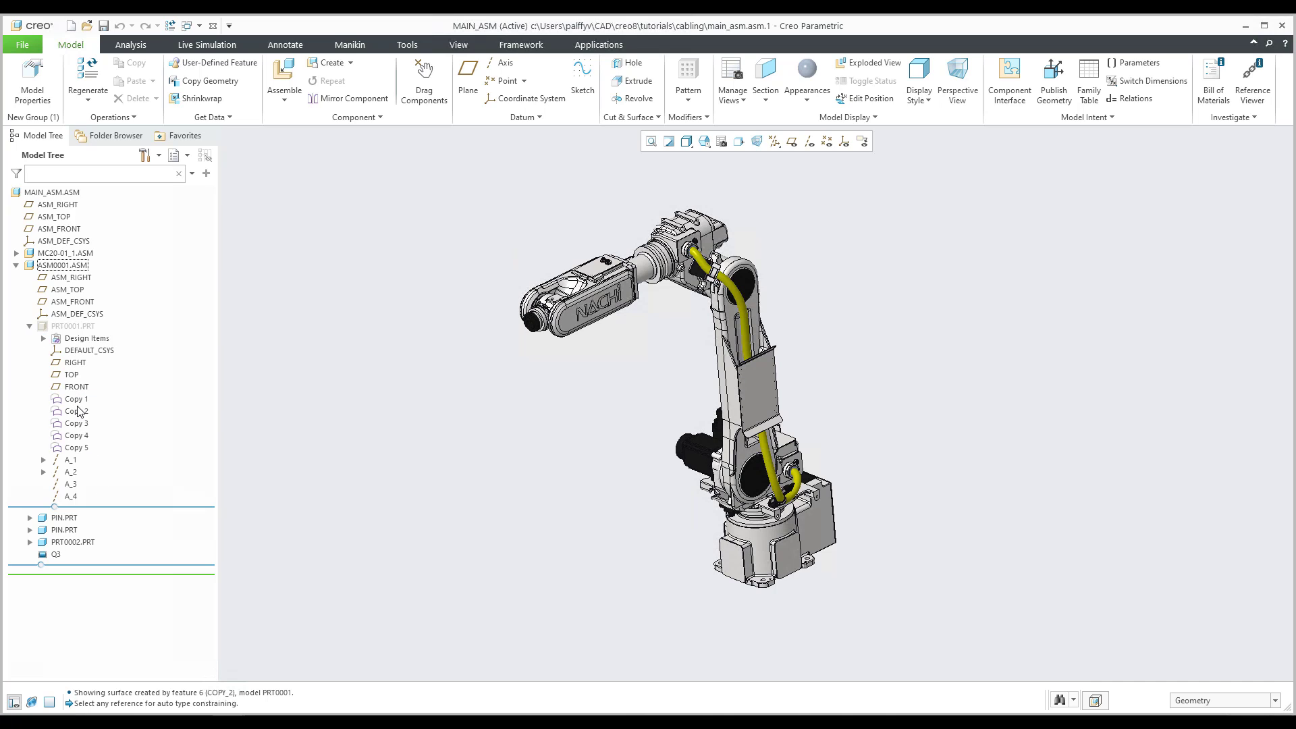
pyautogui.click(74, 400)
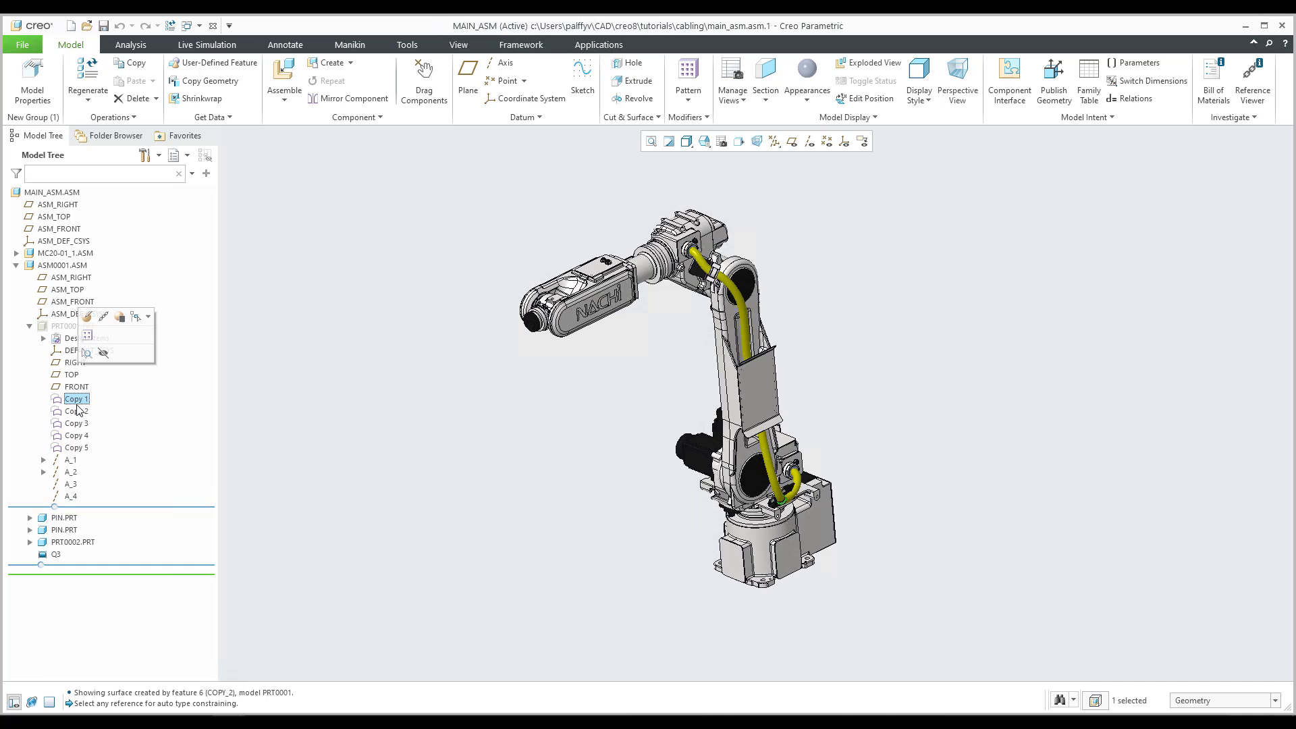
pyautogui.click(72, 459)
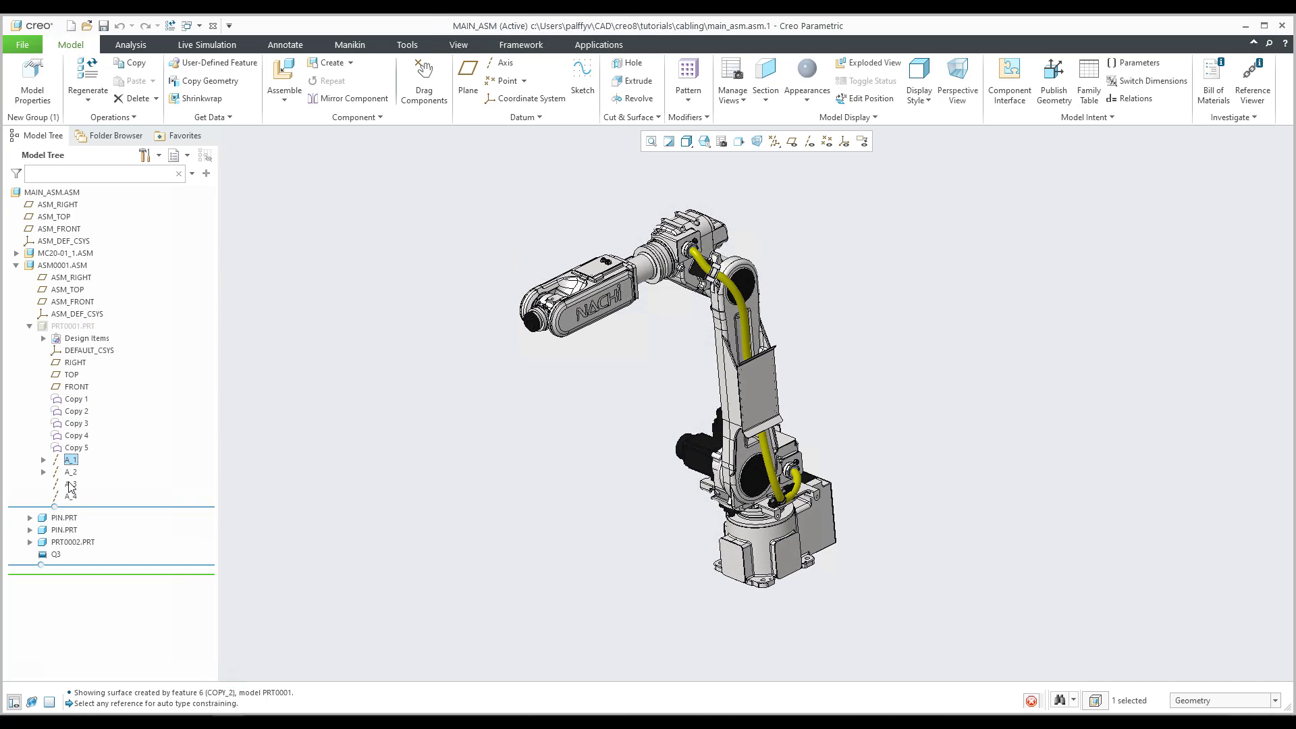
pyautogui.click(71, 484)
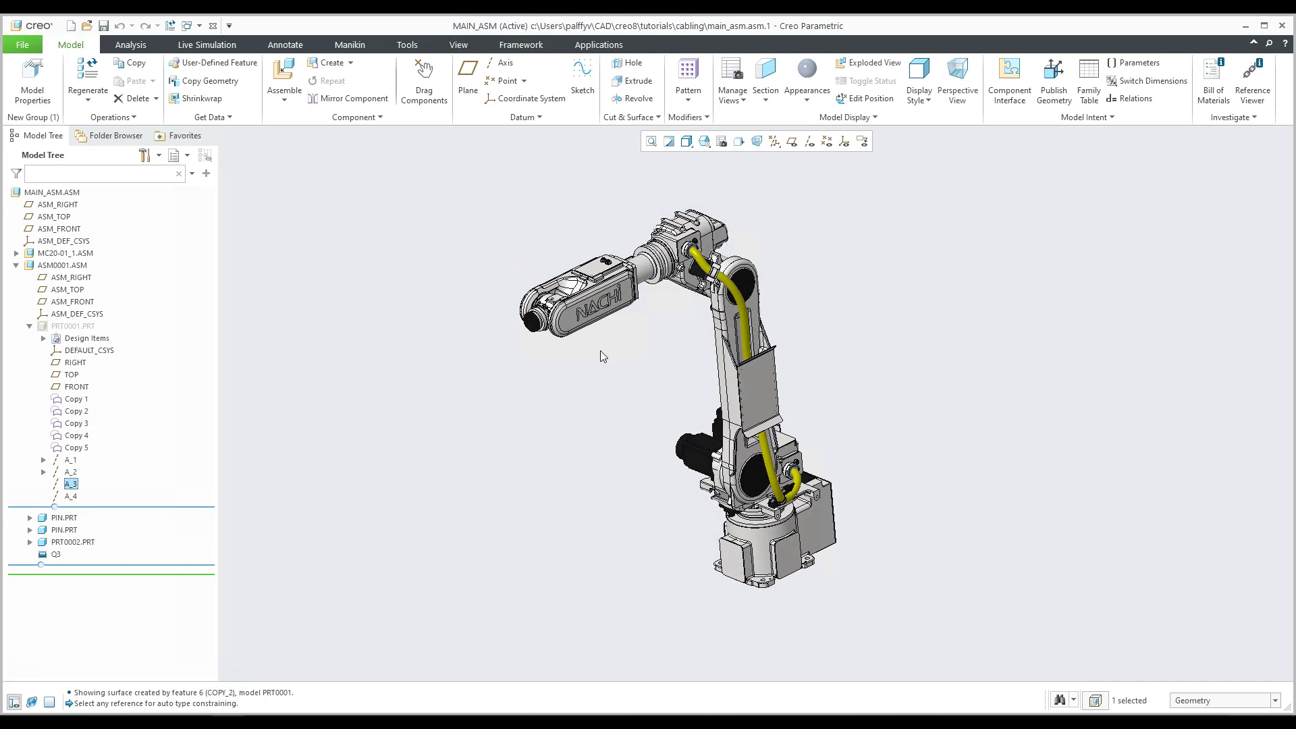
pyautogui.moveTo(359, 517)
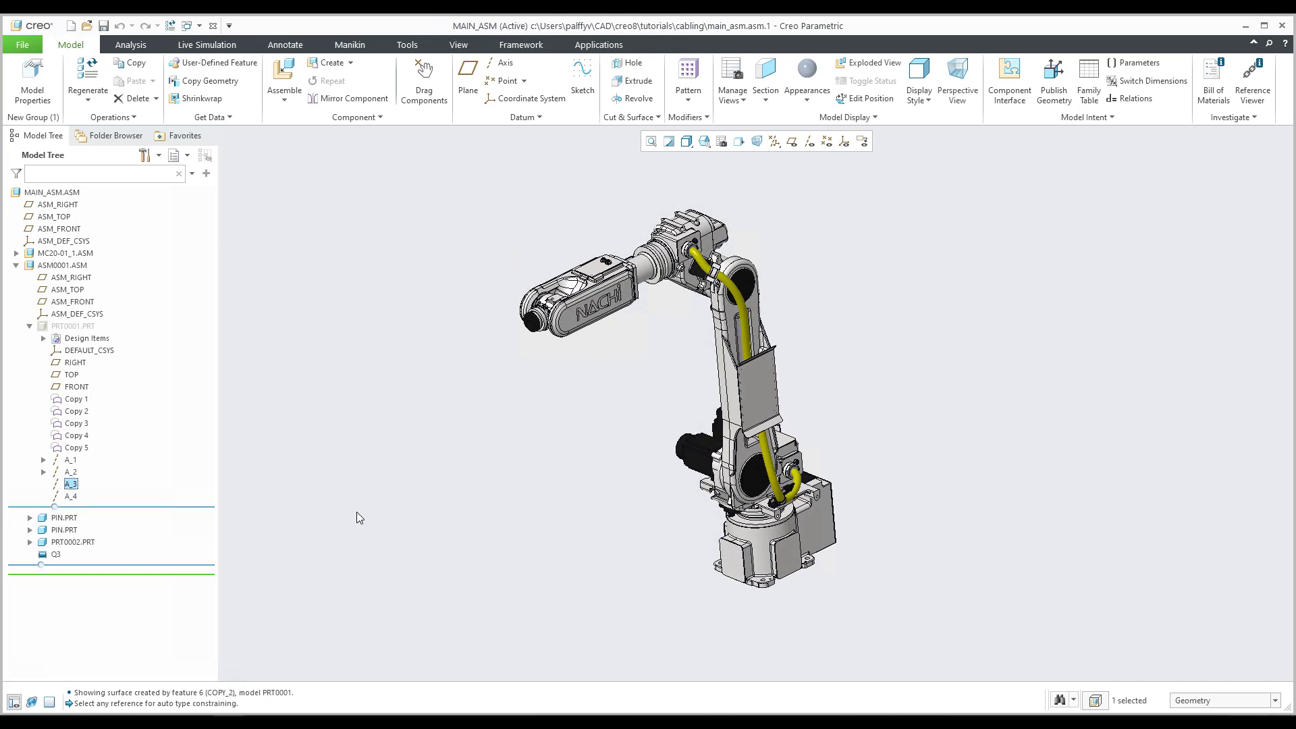
pyautogui.moveTo(165, 625)
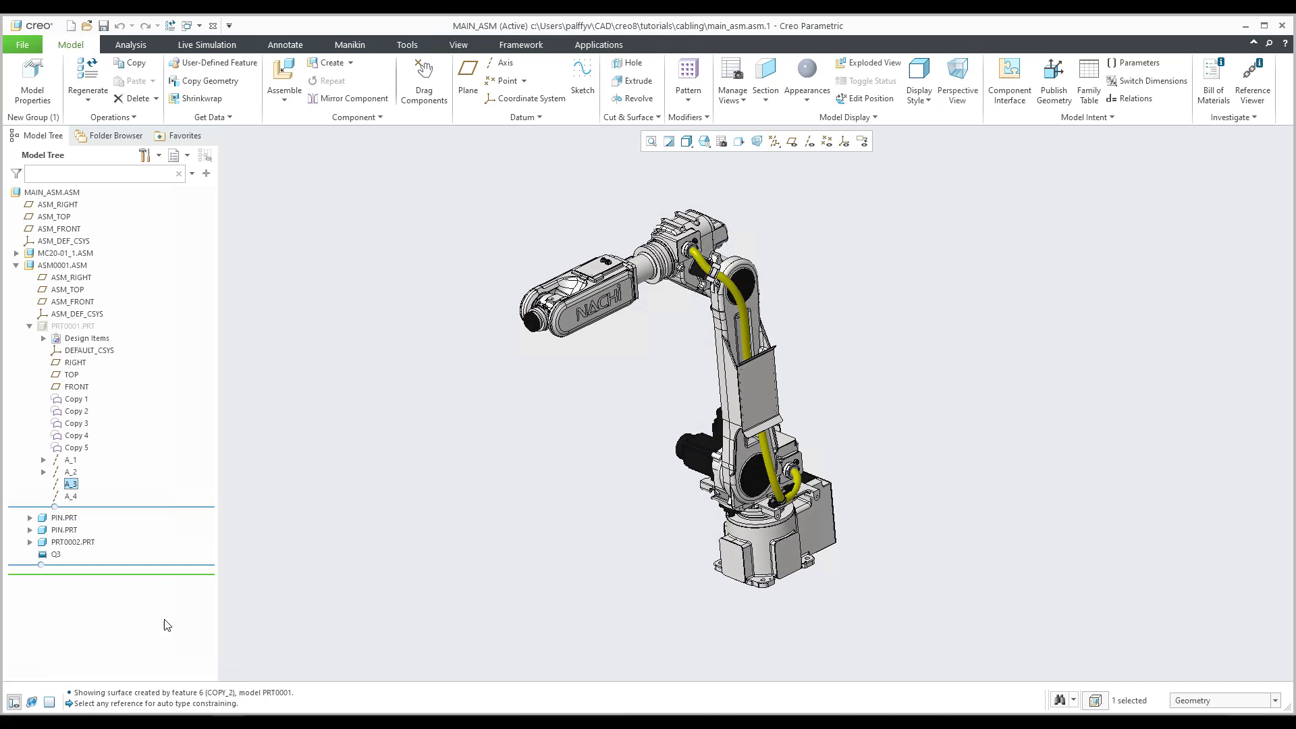
pyautogui.click(64, 529)
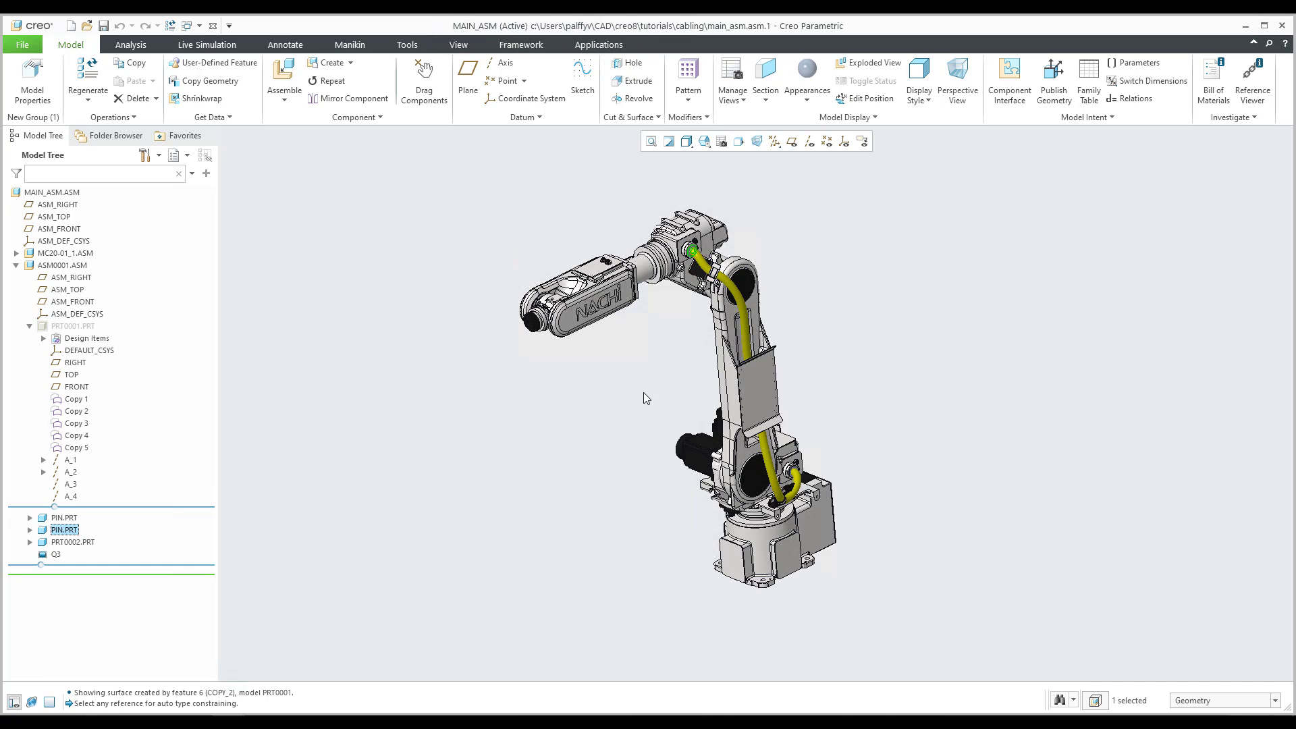
pyautogui.moveTo(260, 631)
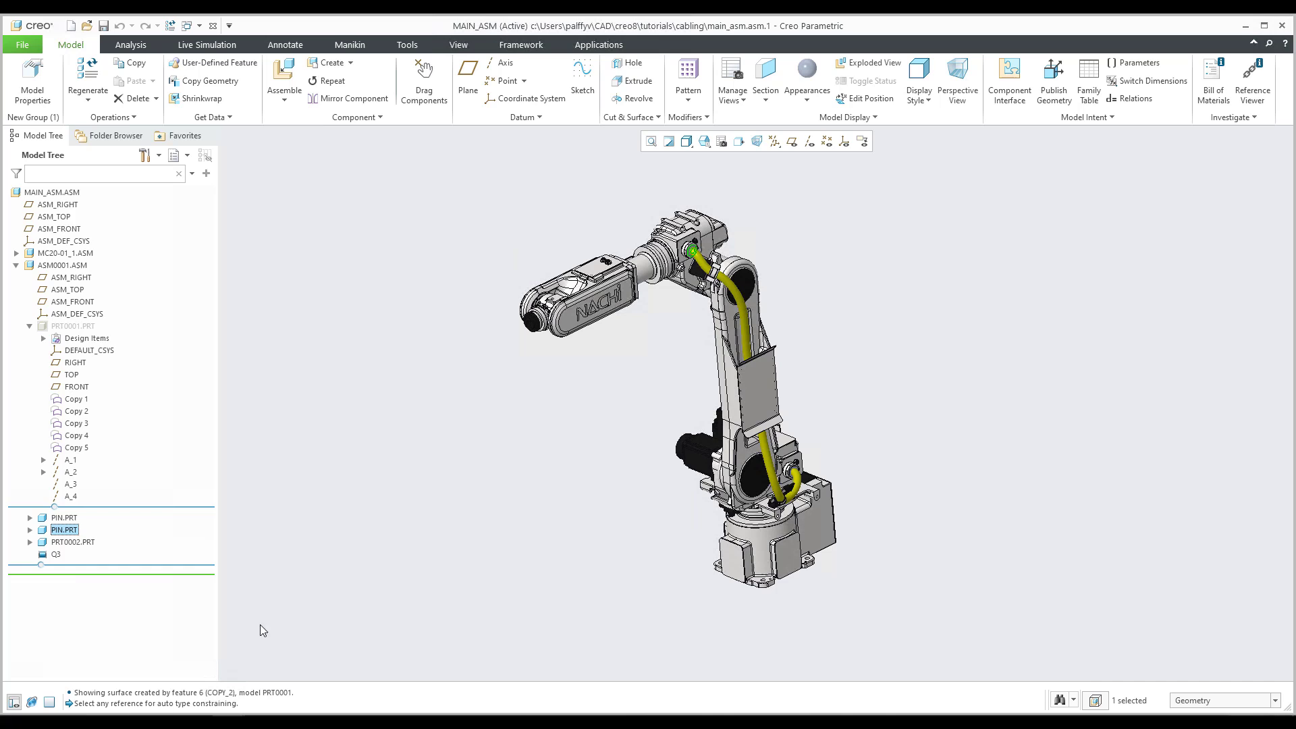